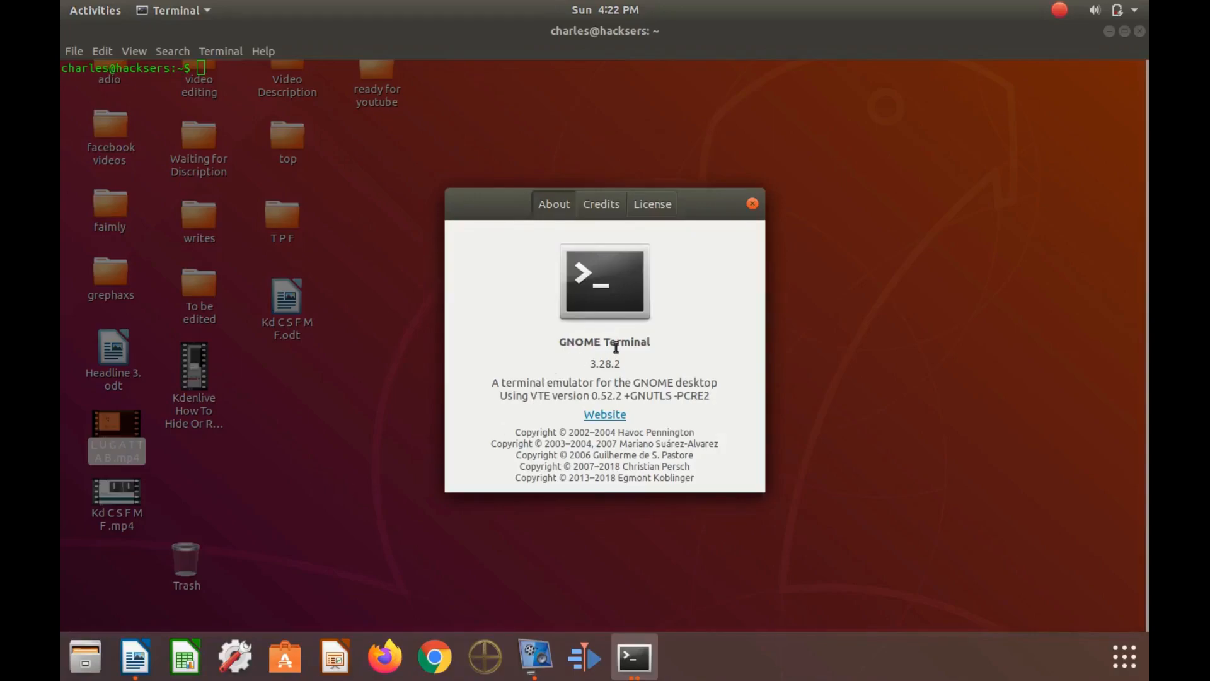
mouse_move(605, 380)
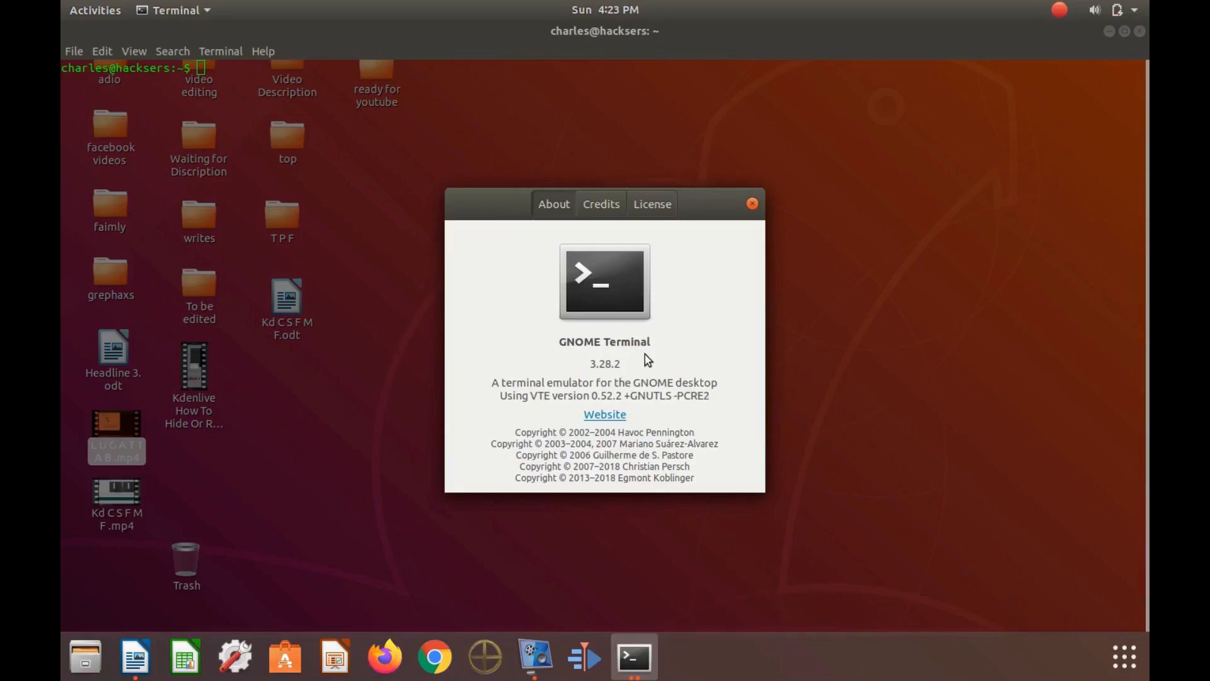
mouse_move(660, 354)
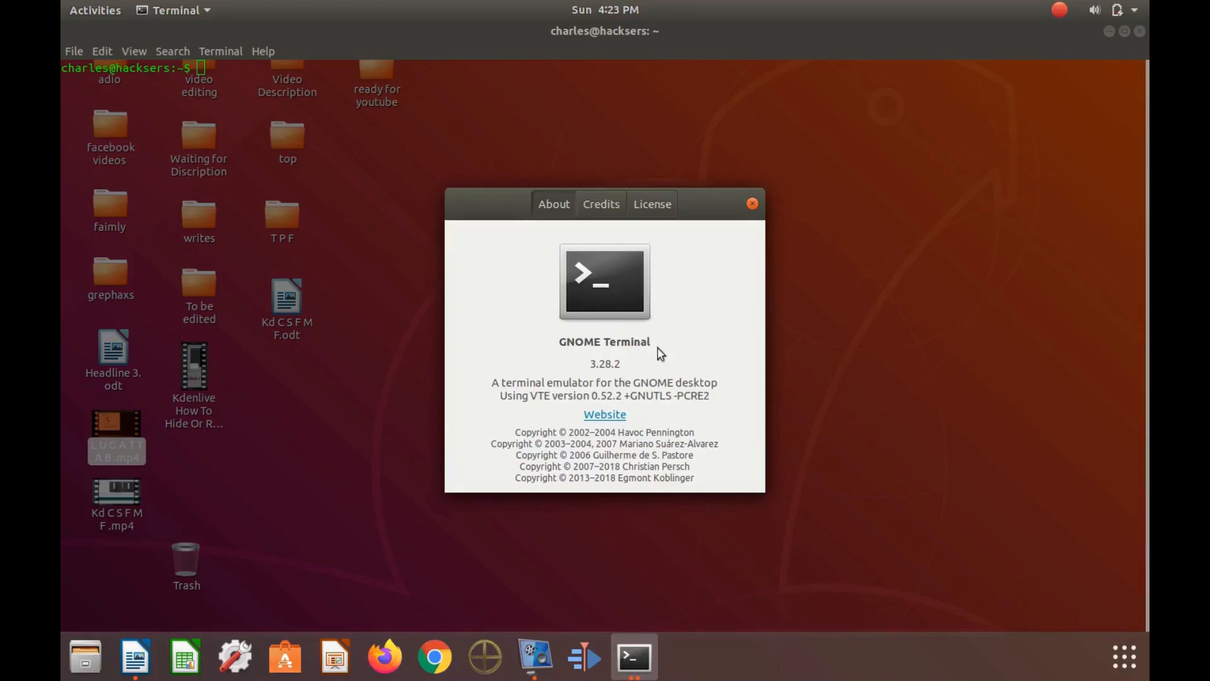
mouse_move(706, 298)
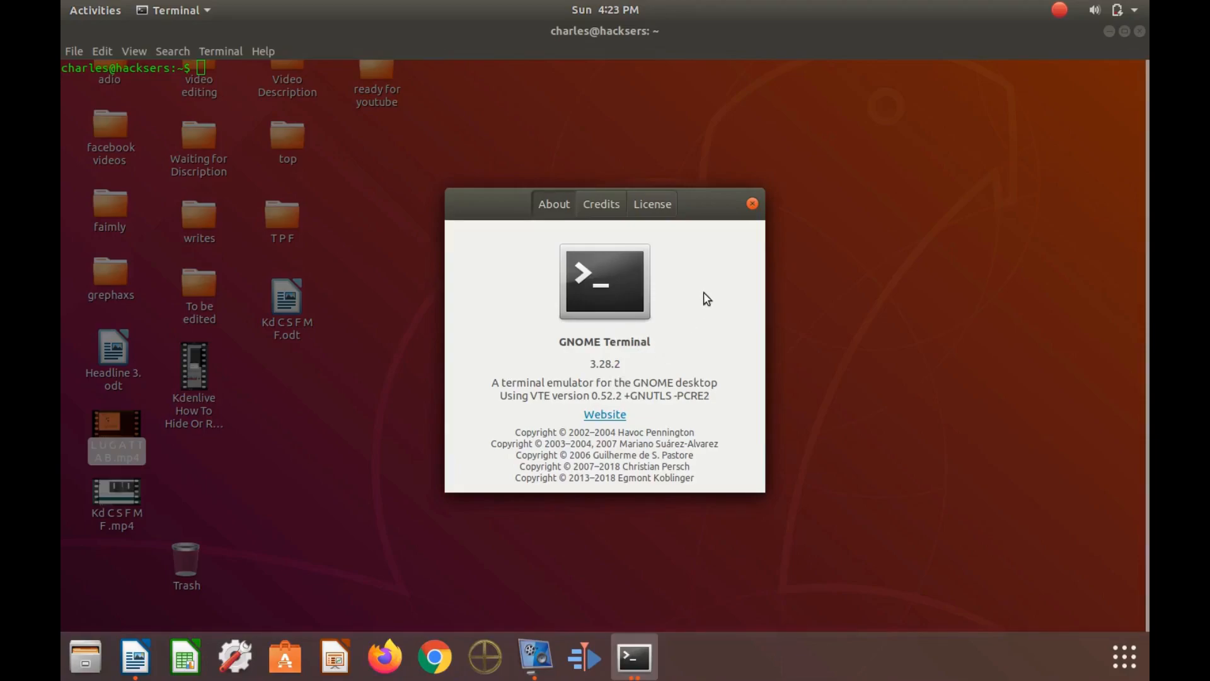
mouse_move(755, 210)
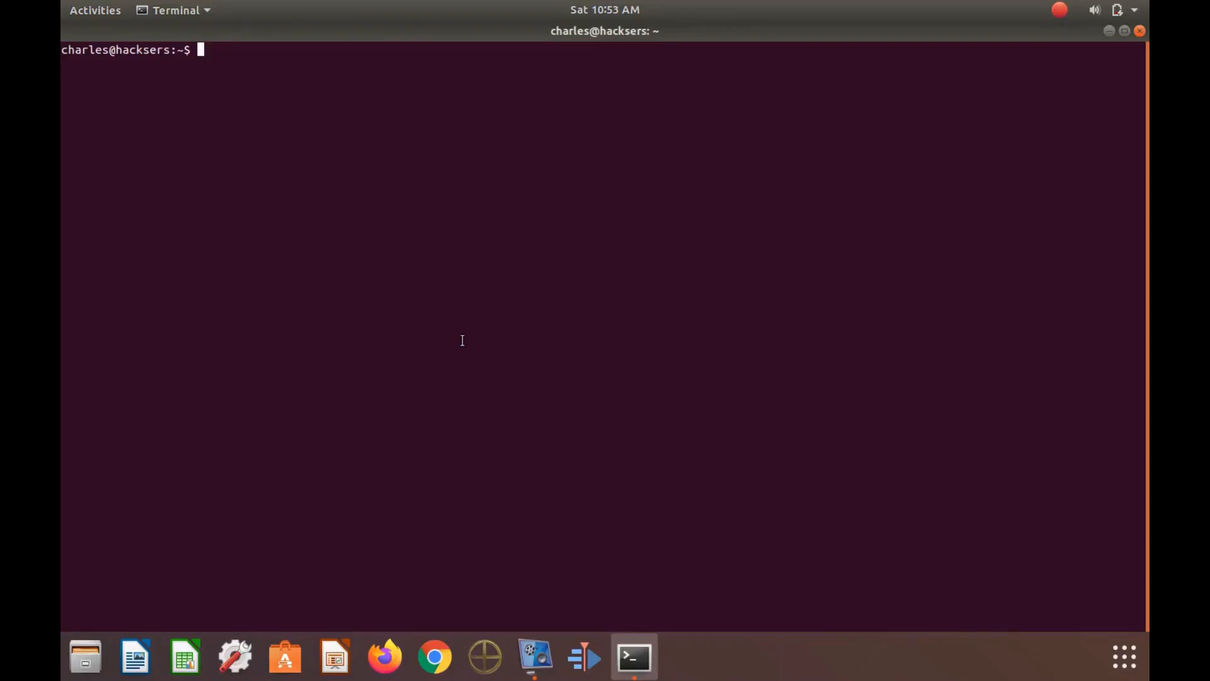
mouse_move(320, 230)
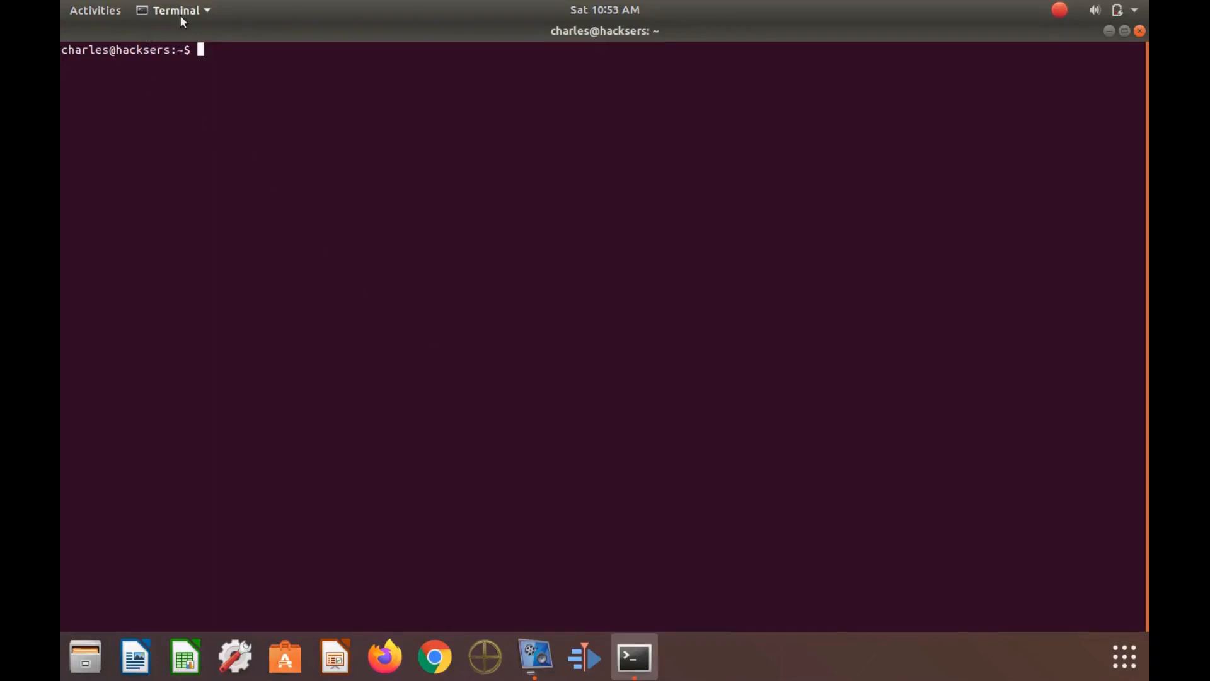
mouse_move(307, 174)
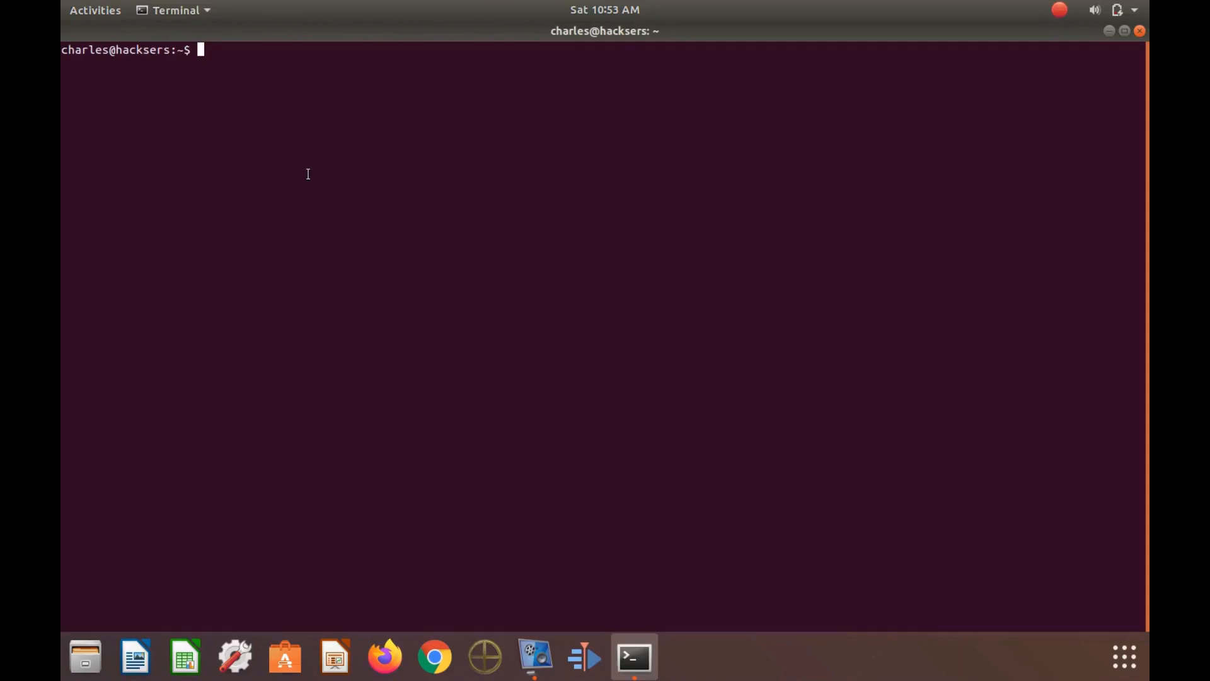
mouse_move(194, 118)
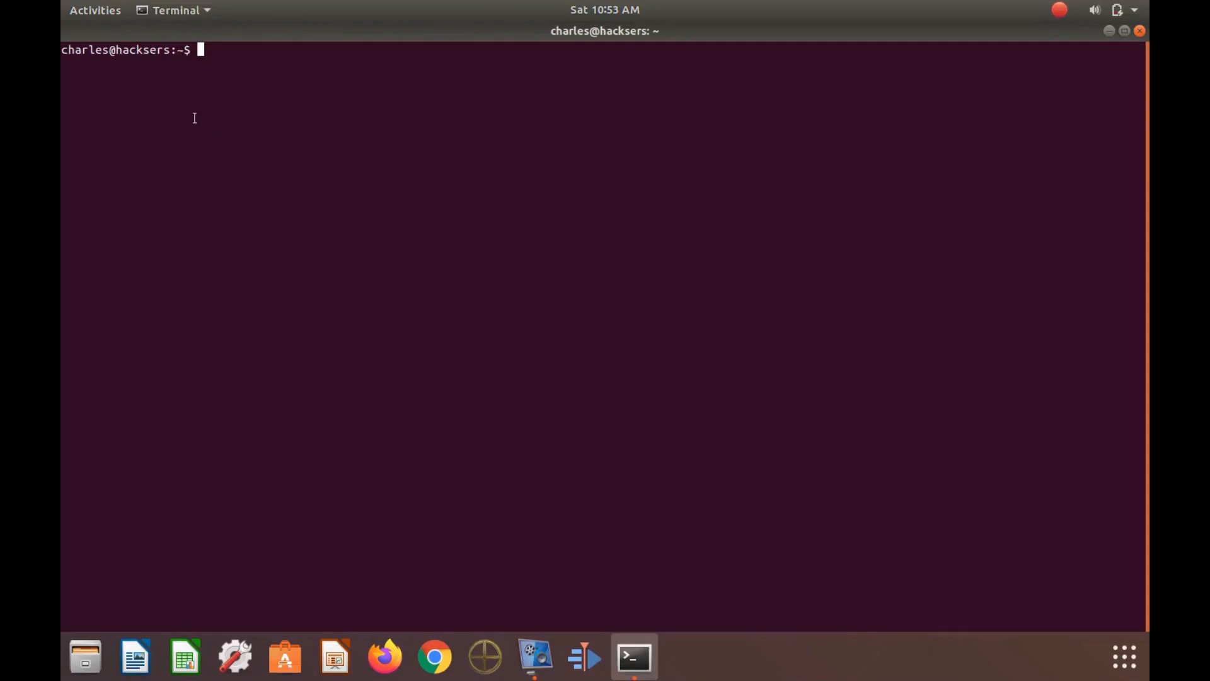
mouse_move(187, 78)
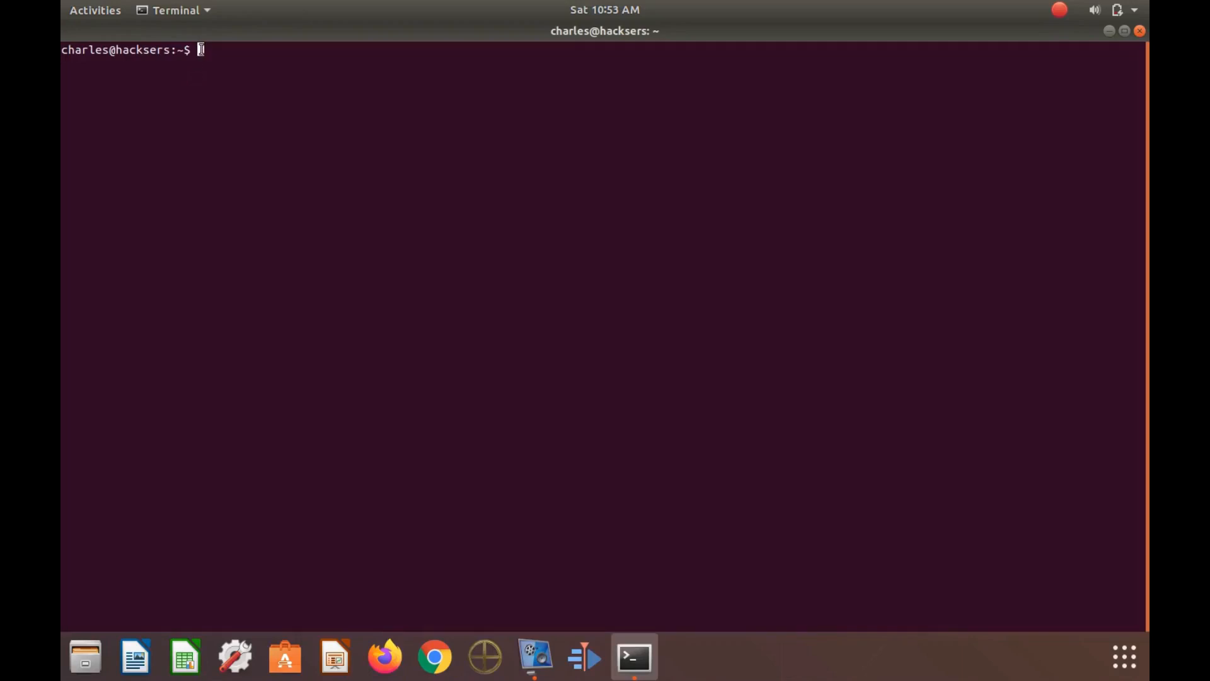
- Turn on Show Menubar from the terminal's right-click context menu
right_click(203, 51)
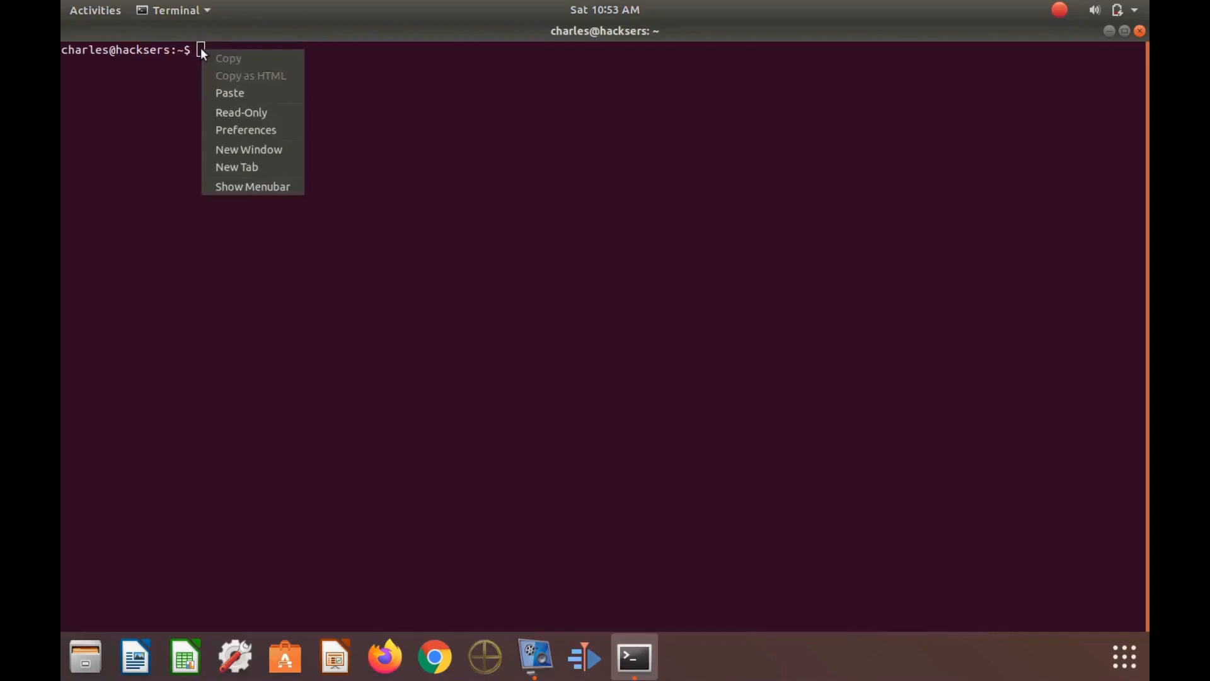
mouse_move(228, 187)
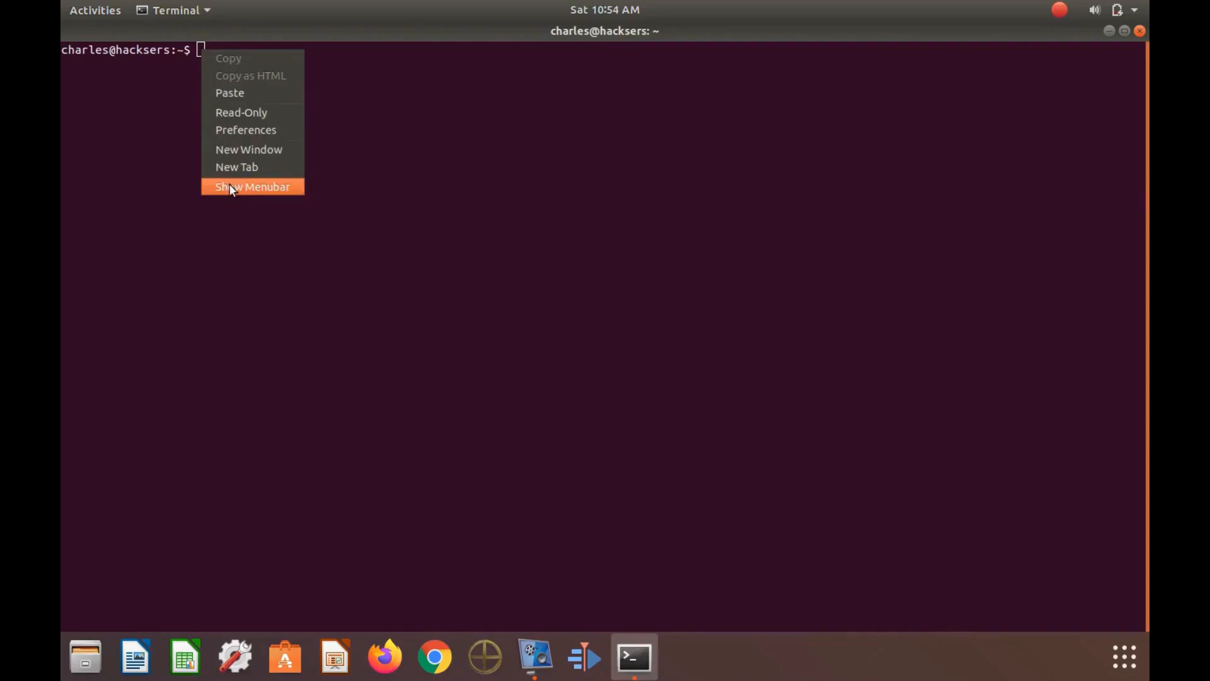
mouse_move(231, 133)
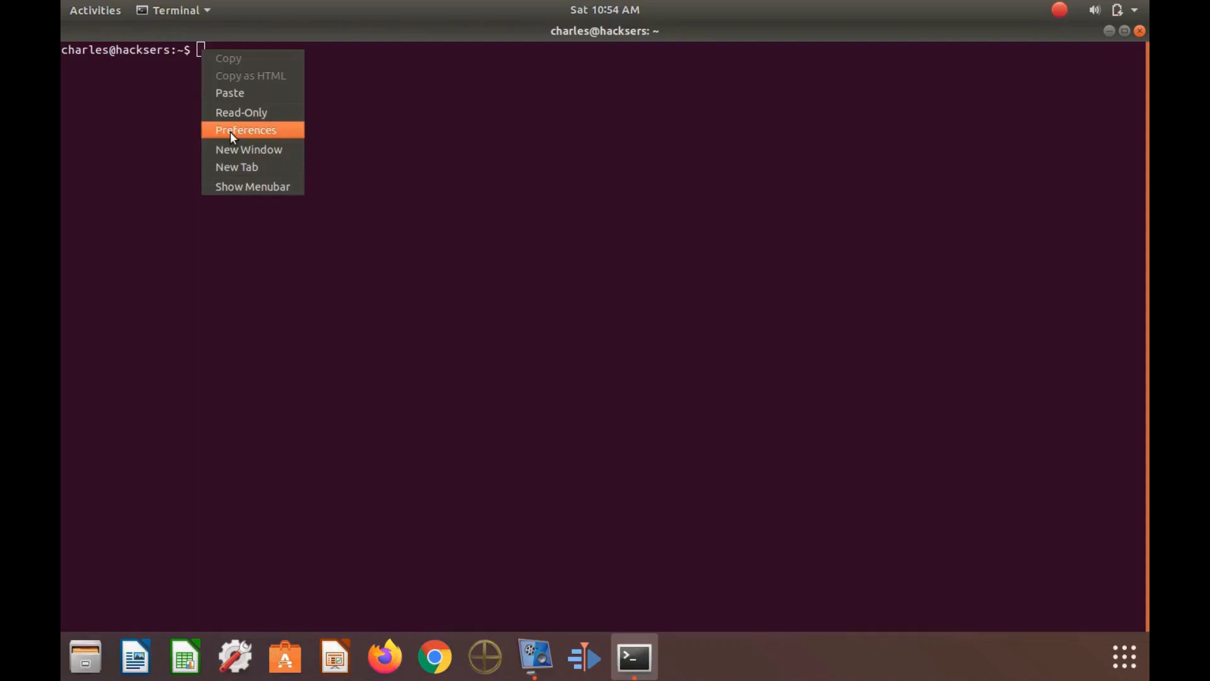
mouse_move(233, 192)
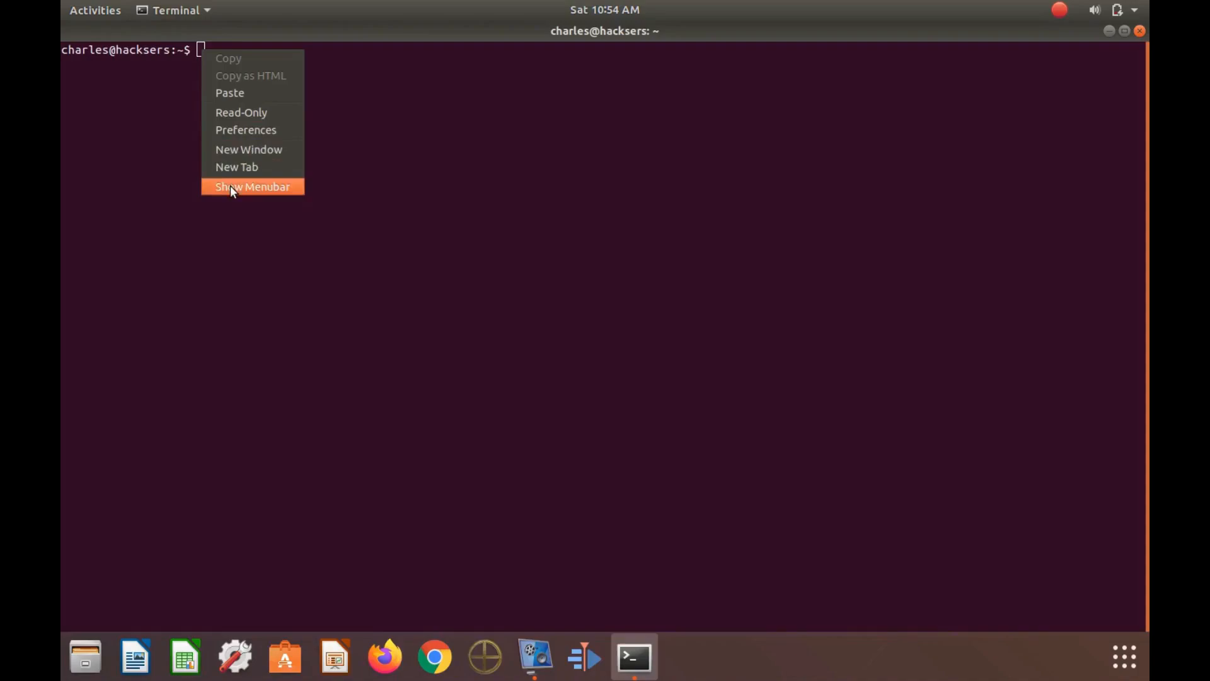
click(252, 186)
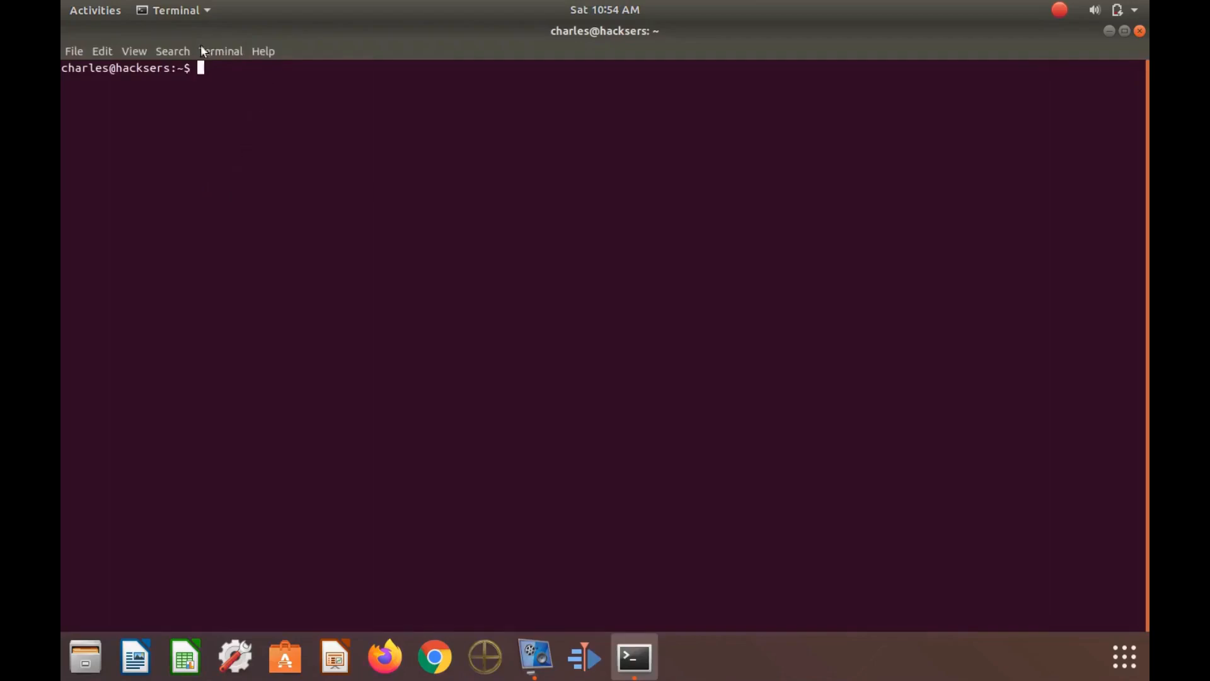
mouse_move(233, 58)
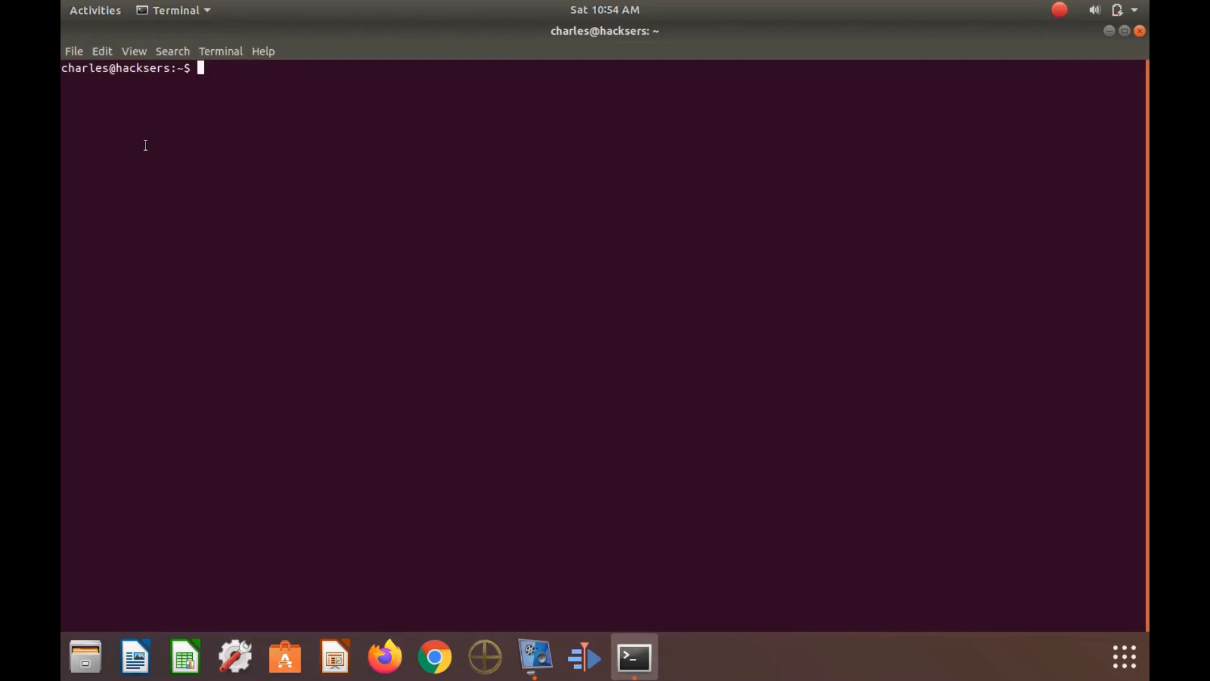
mouse_move(131, 102)
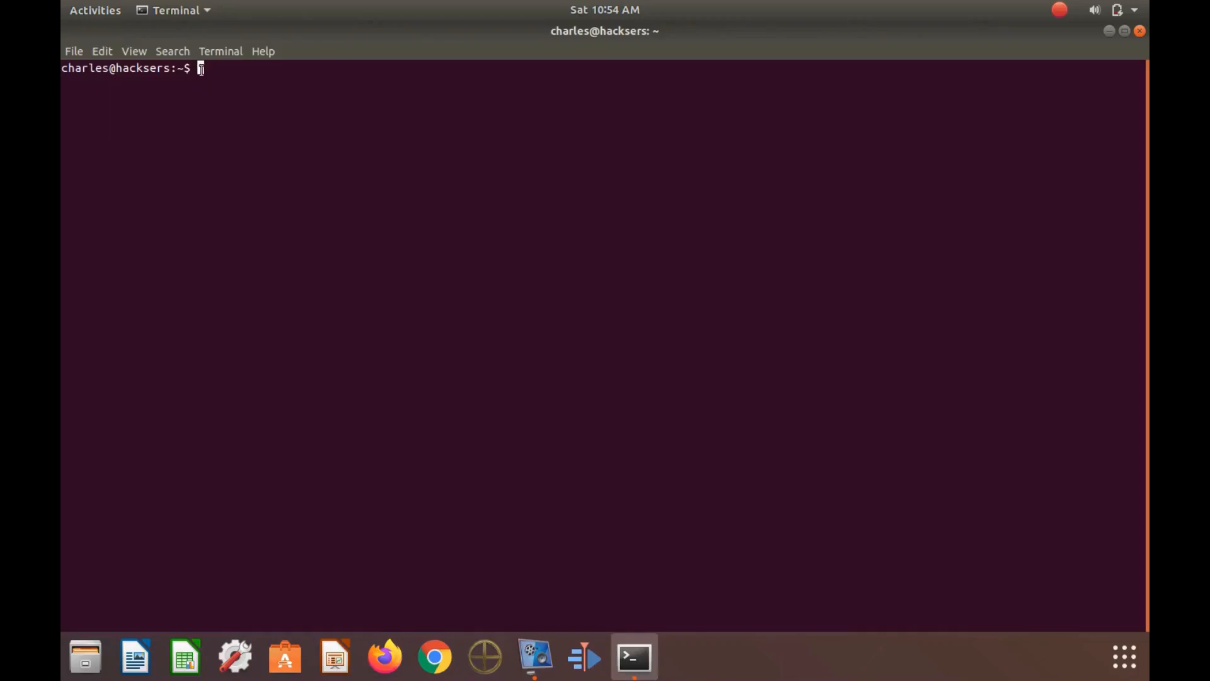
mouse_move(104, 54)
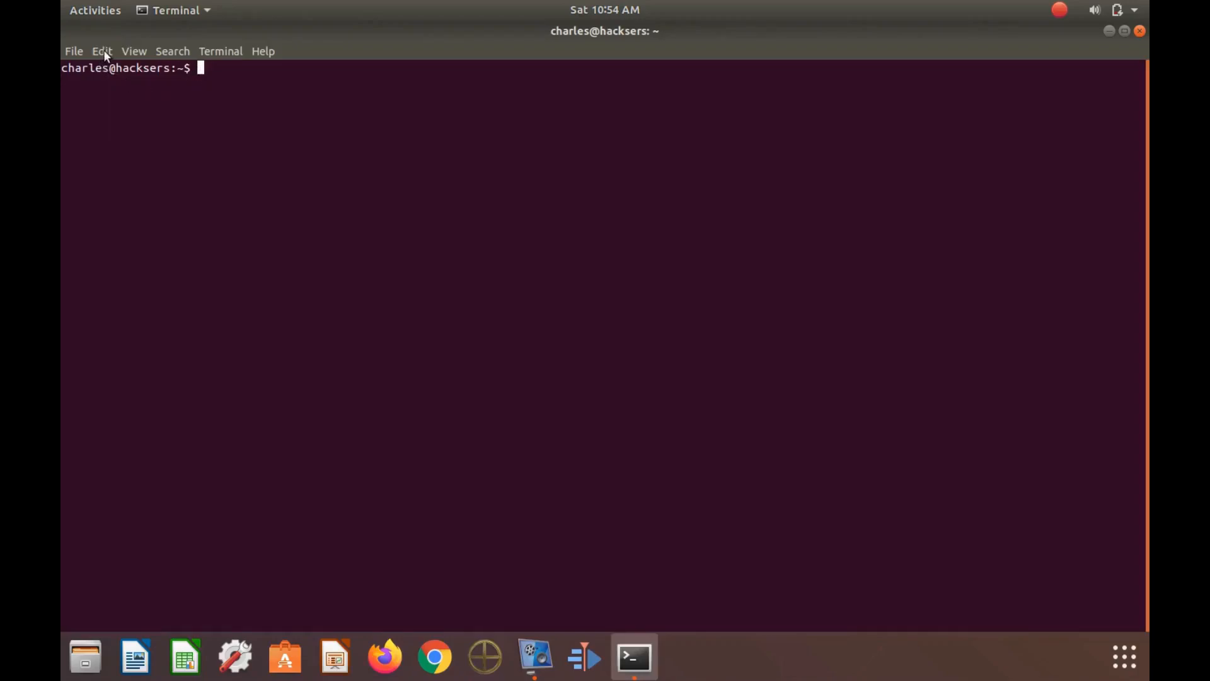
mouse_move(177, 75)
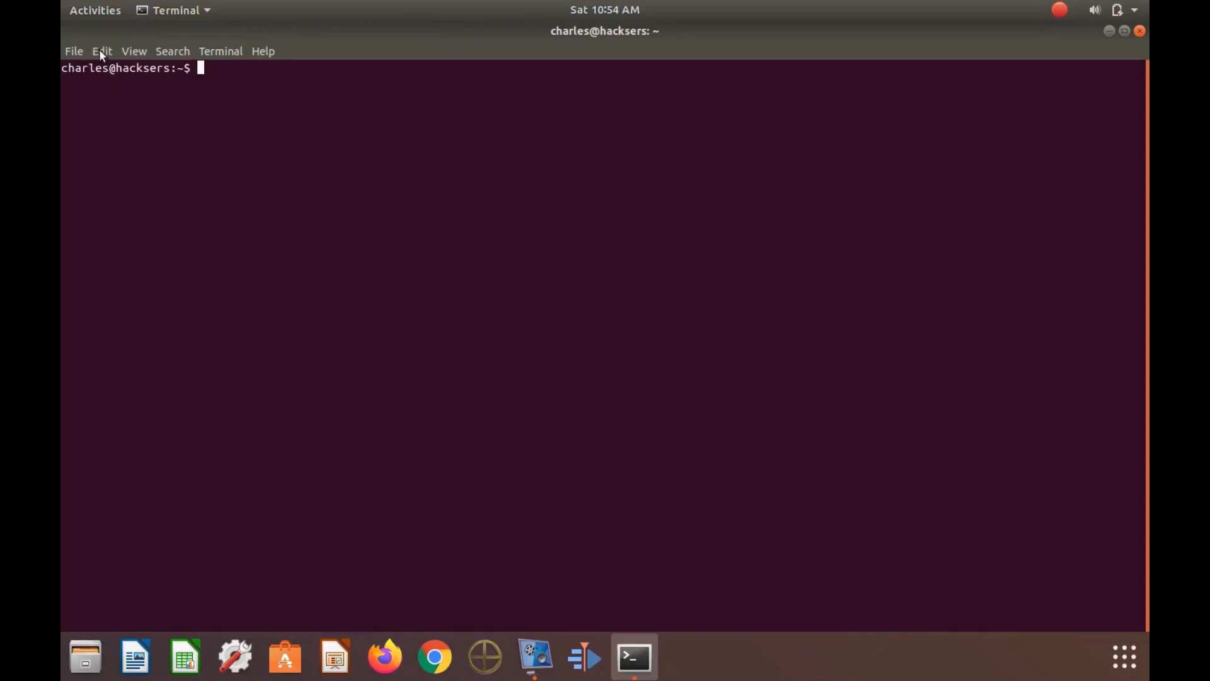
- Open the Edit menu to reach Preferences
click(101, 51)
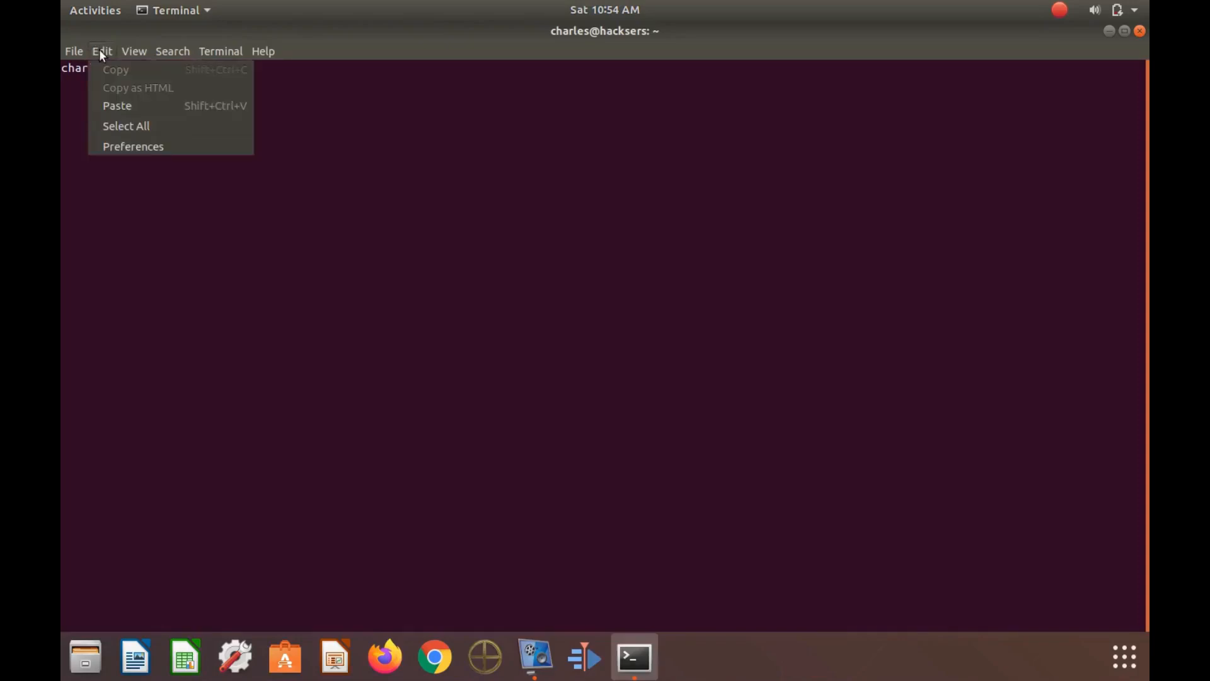
mouse_move(132, 147)
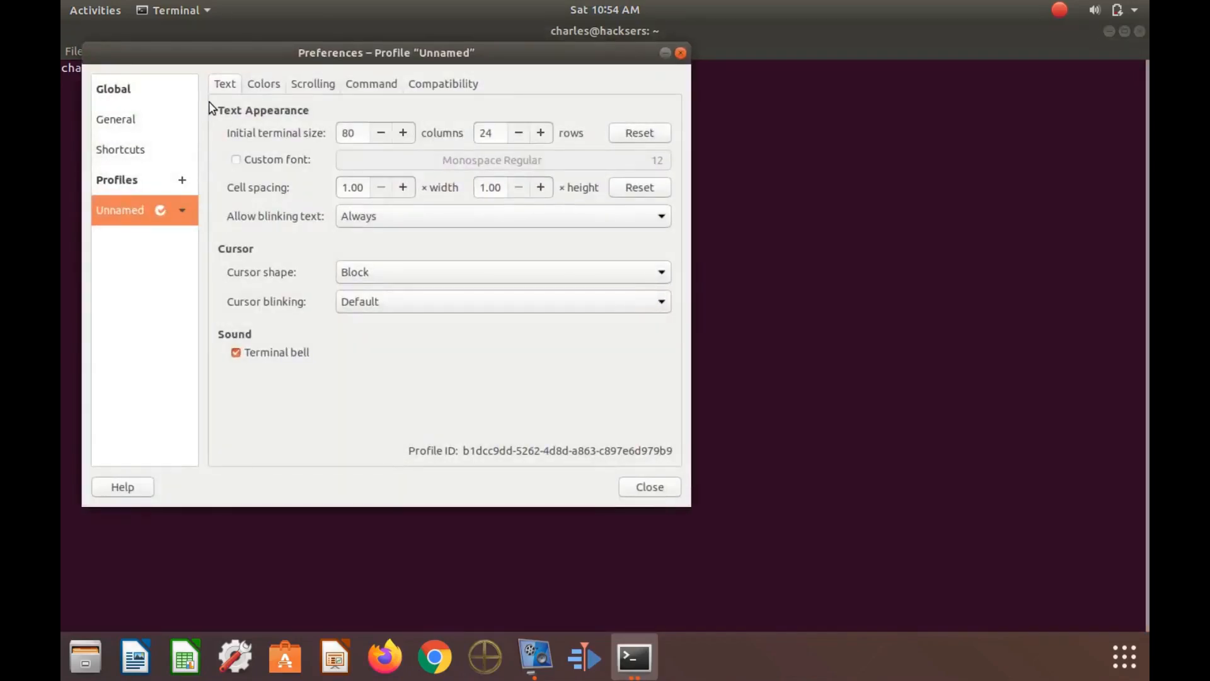
mouse_move(264, 92)
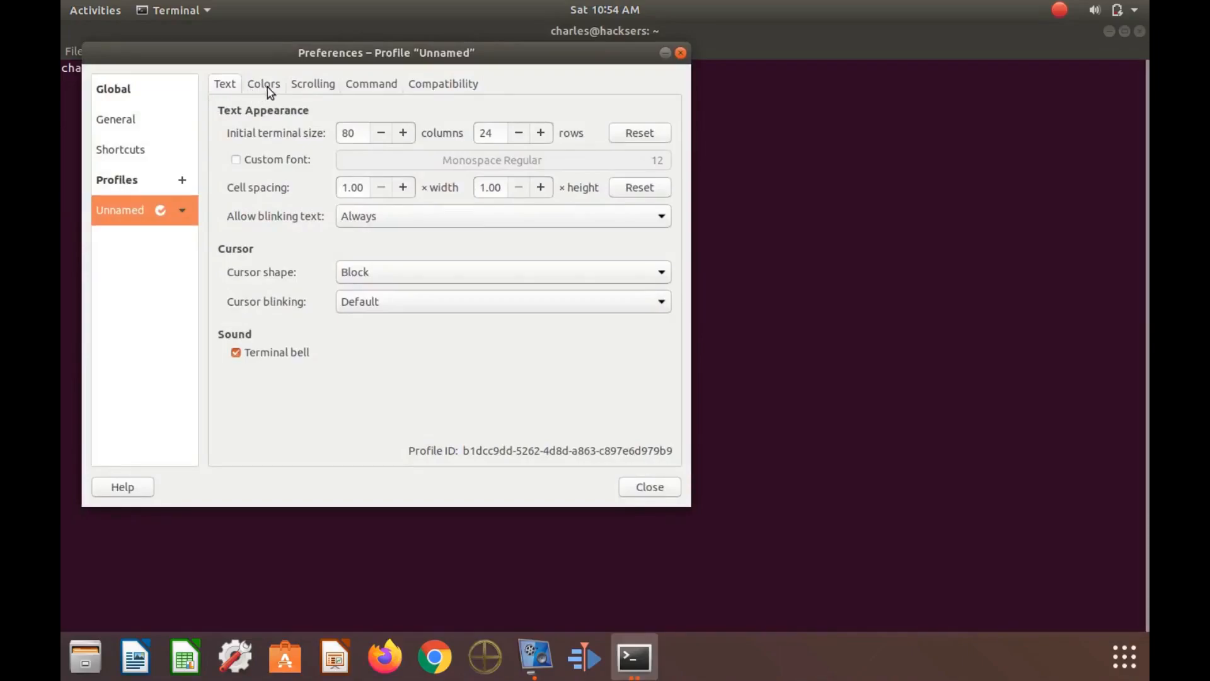
- Switch the Unnamed profile preferences to the Colors tab
click(262, 83)
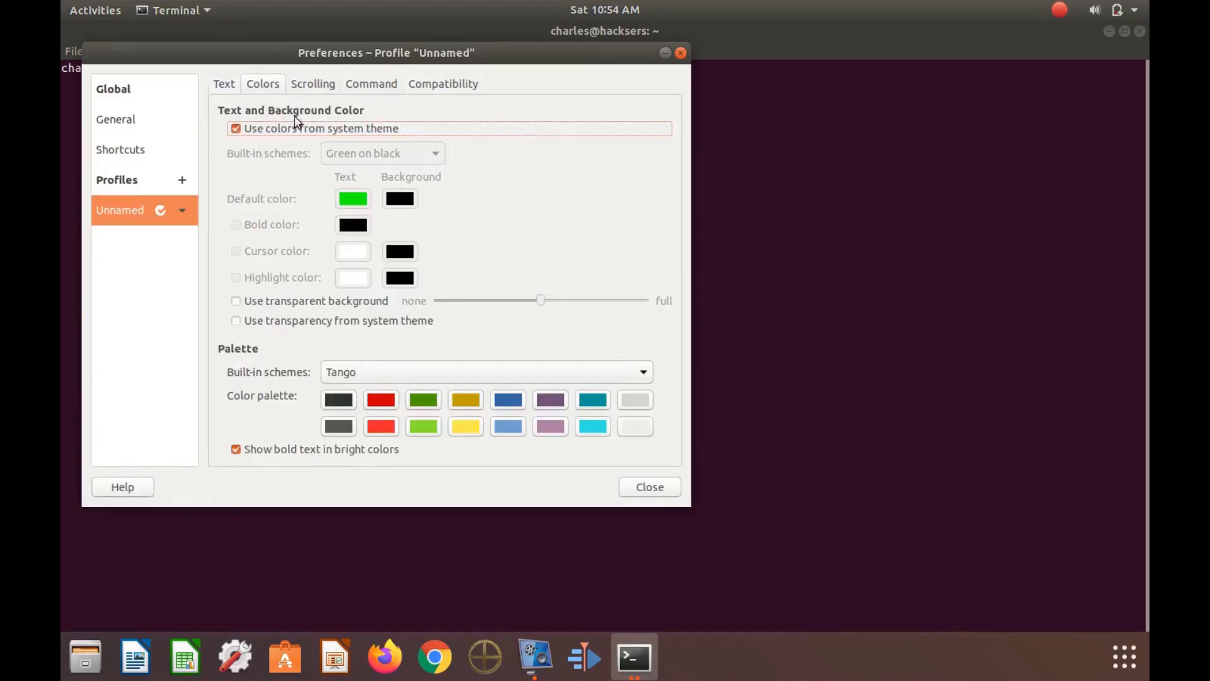
mouse_move(280, 146)
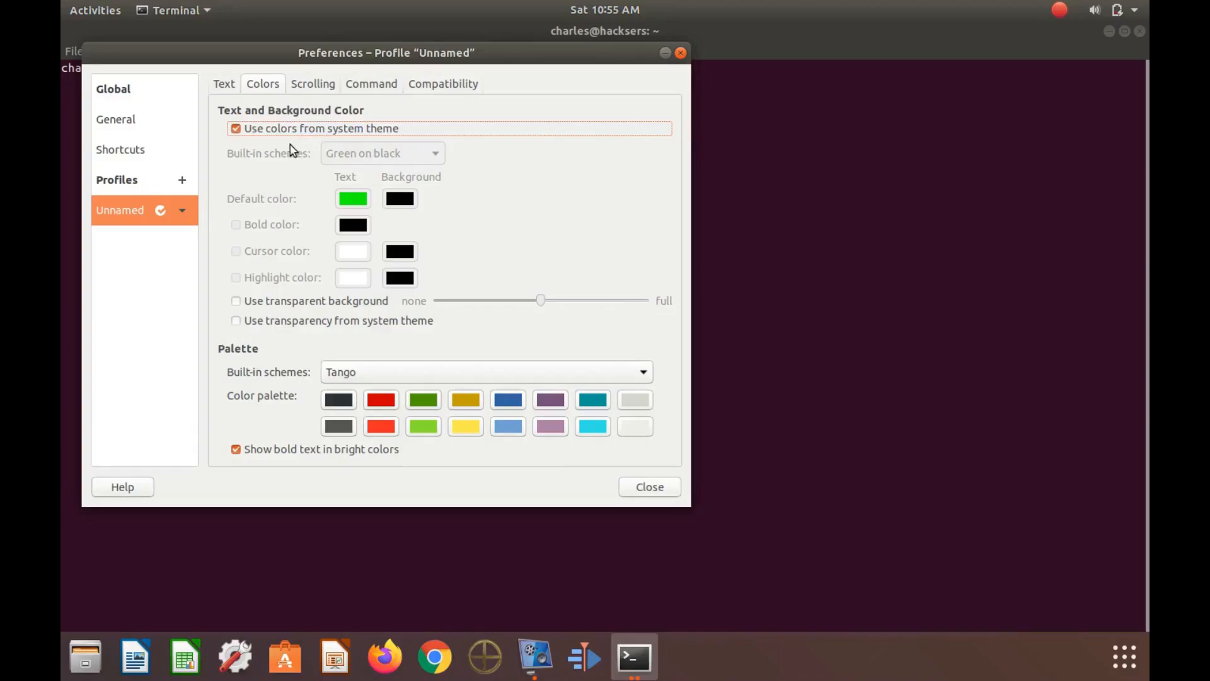
mouse_move(384, 200)
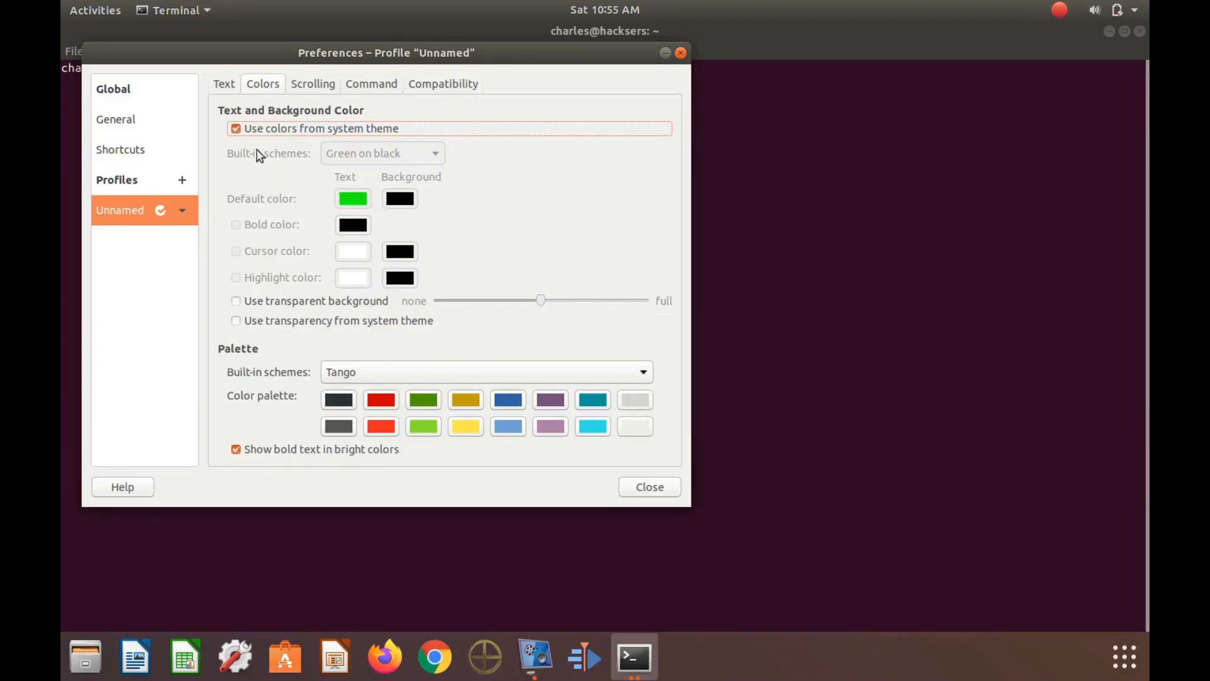
- Uncheck 'Use colors from system theme', comparing both states, leaving green-on-black applied
click(235, 128)
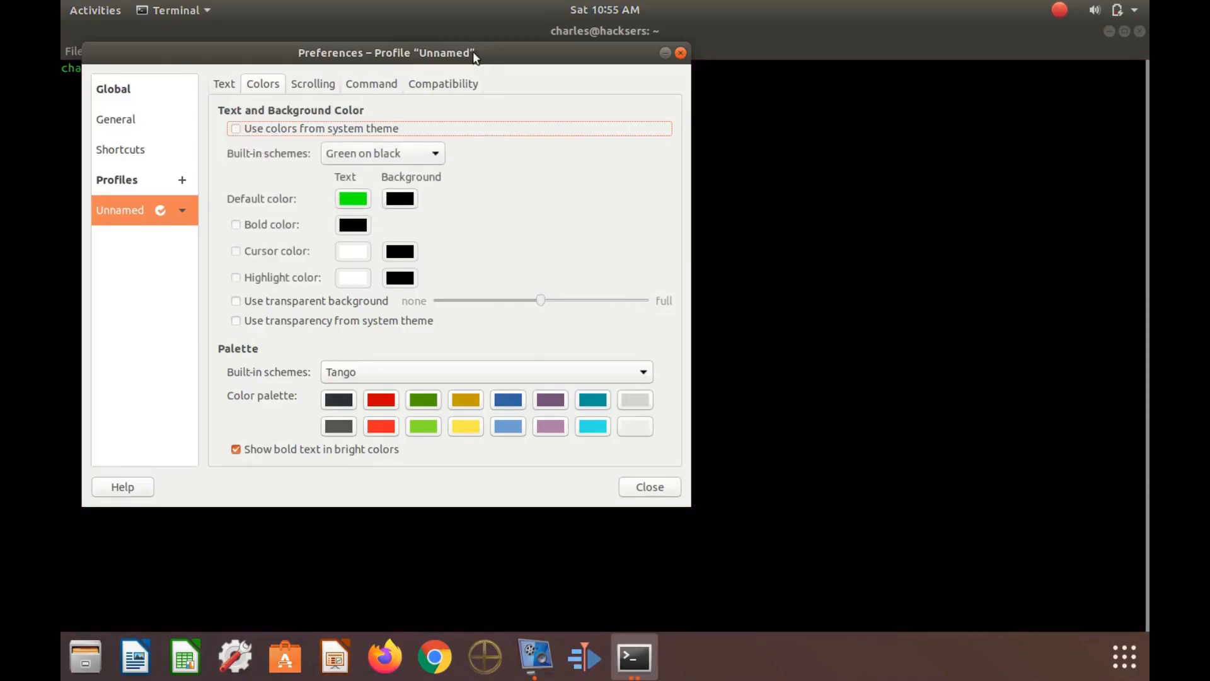
drag(385, 52, 578, 151)
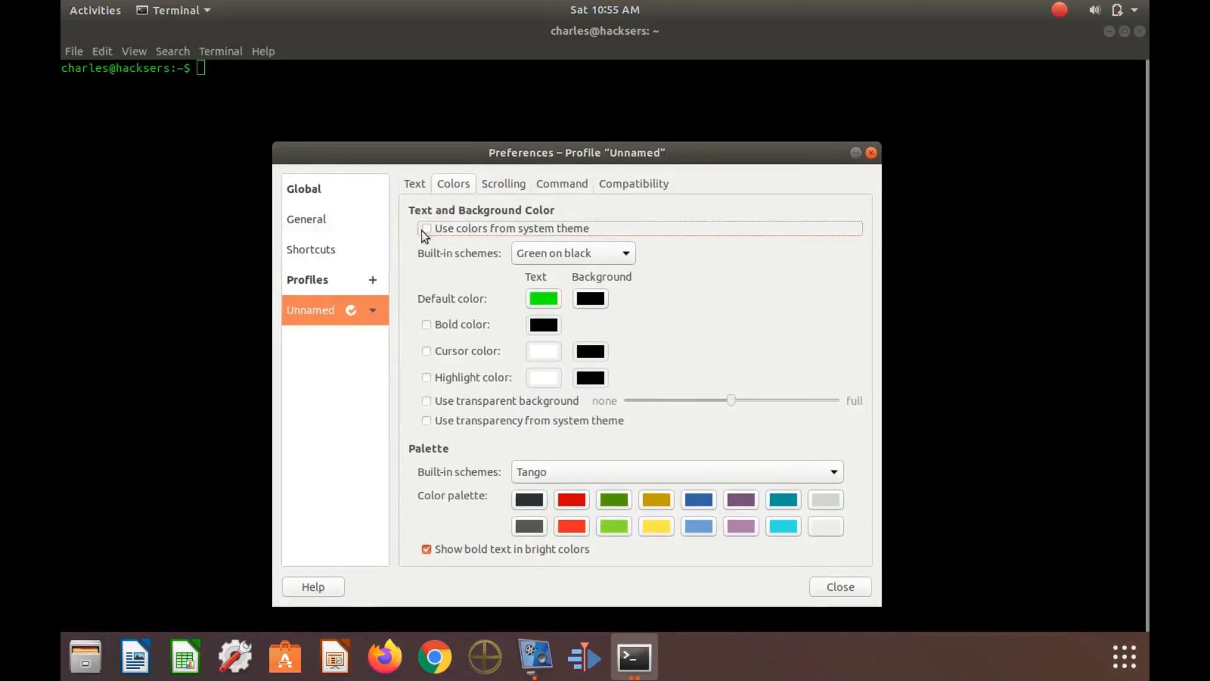
click(426, 228)
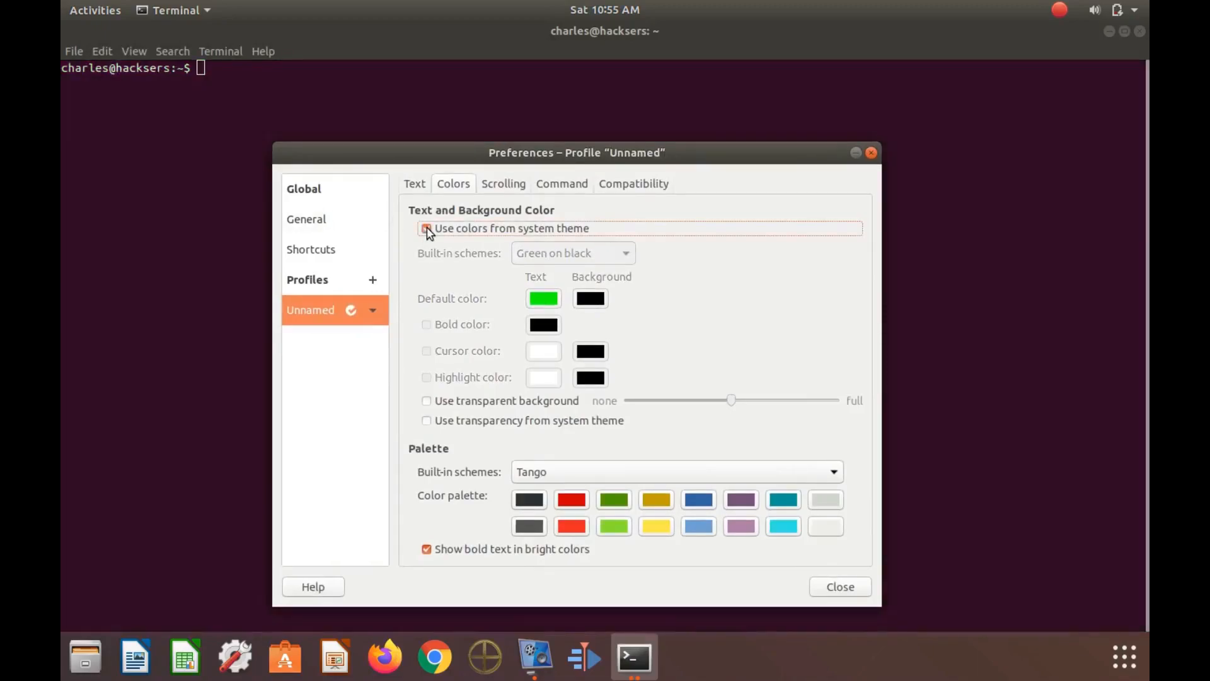
click(426, 229)
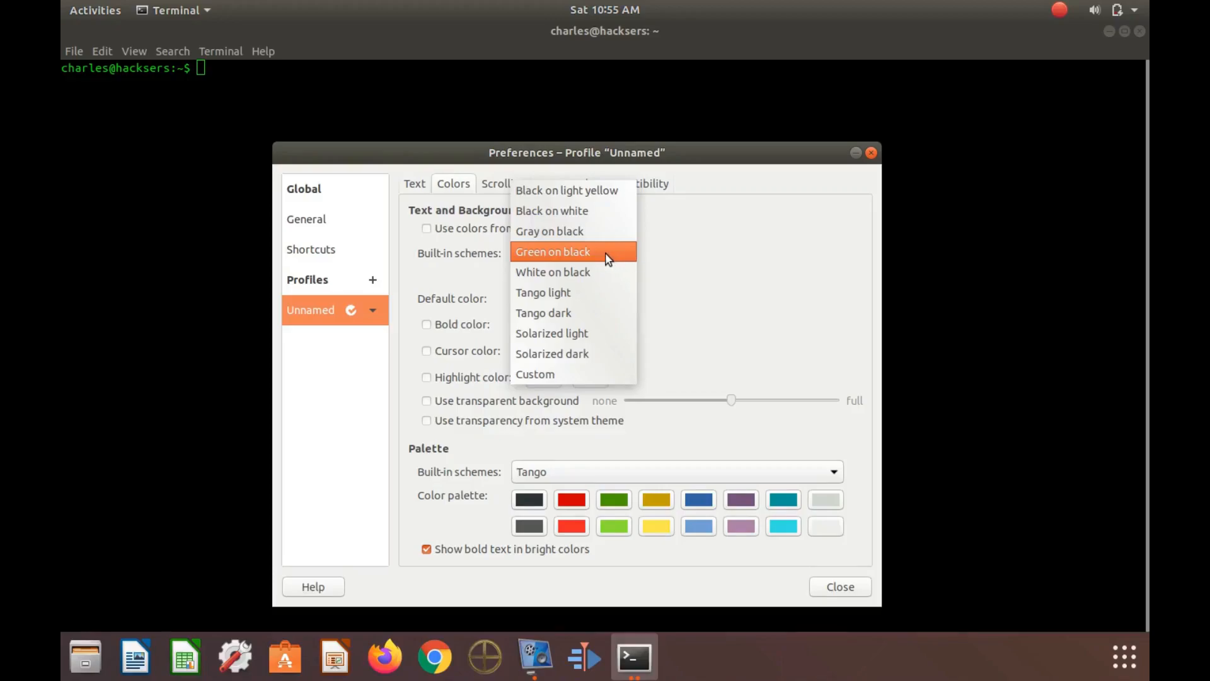
- Keep Green on black selected in the Built-in schemes list
click(553, 252)
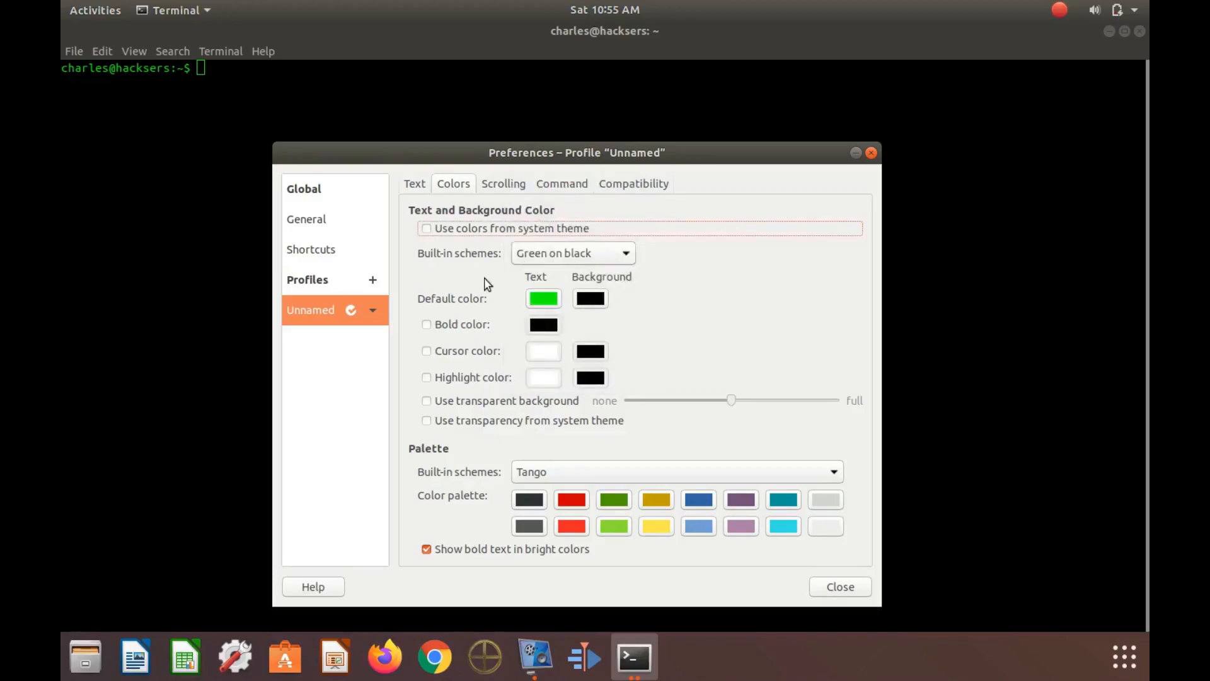
mouse_move(208, 218)
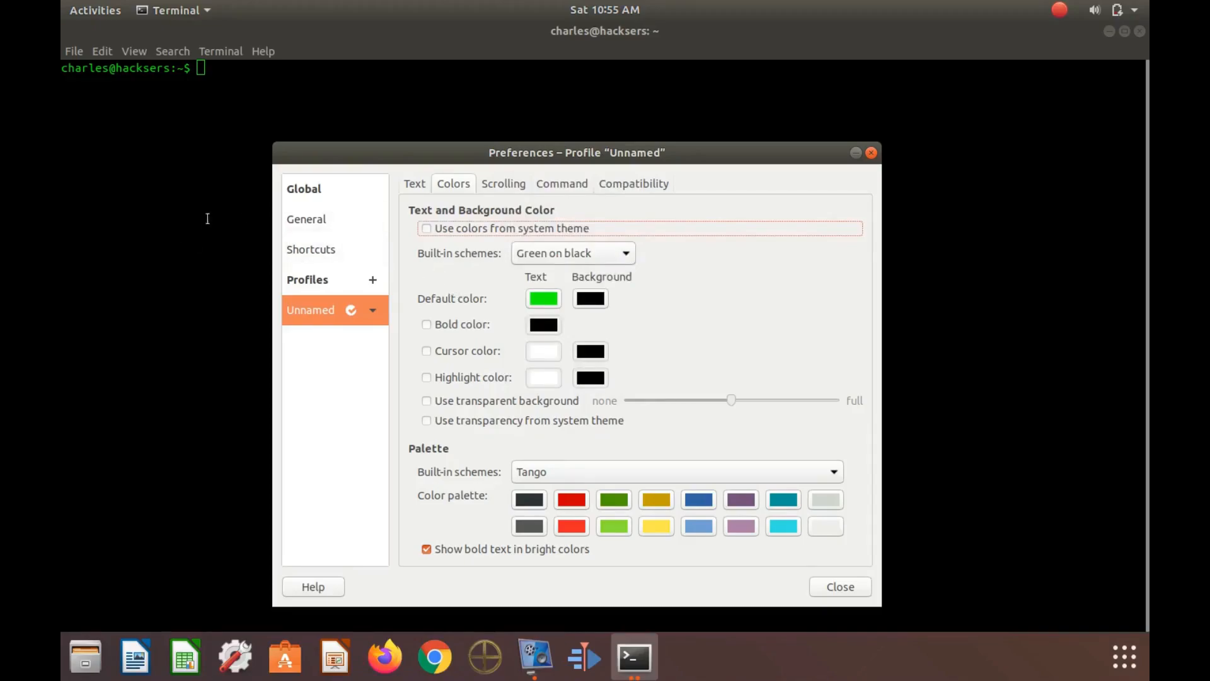
mouse_move(158, 297)
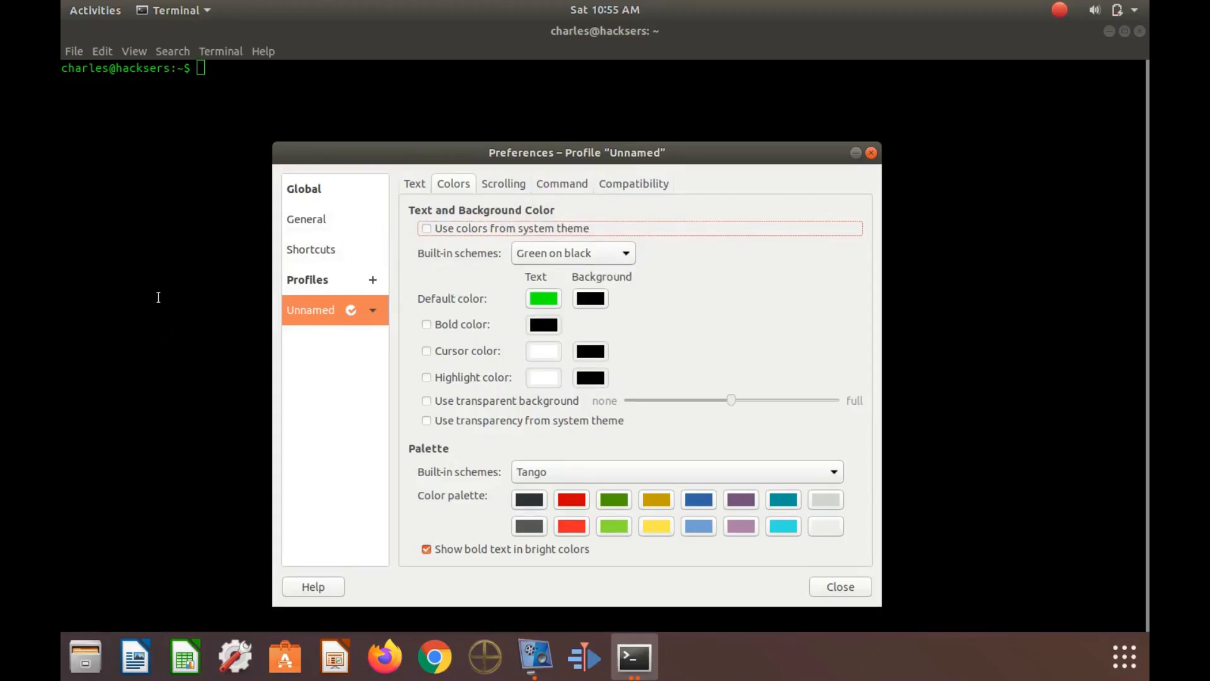
mouse_move(158, 302)
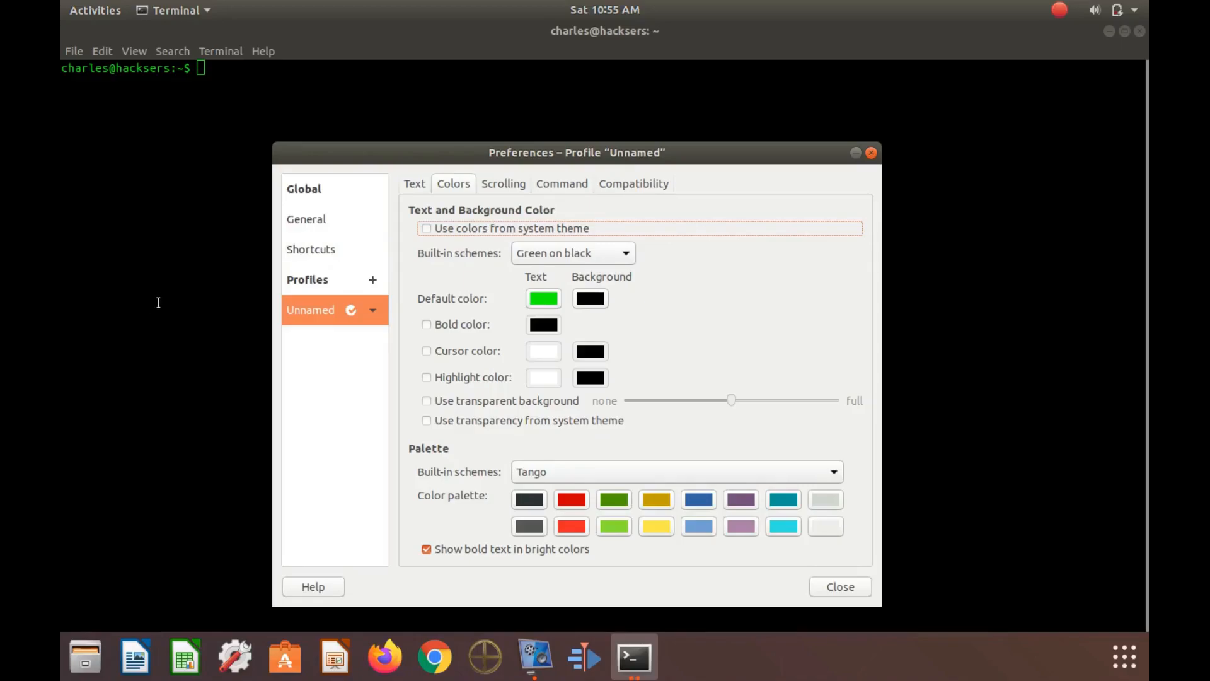
mouse_move(191, 242)
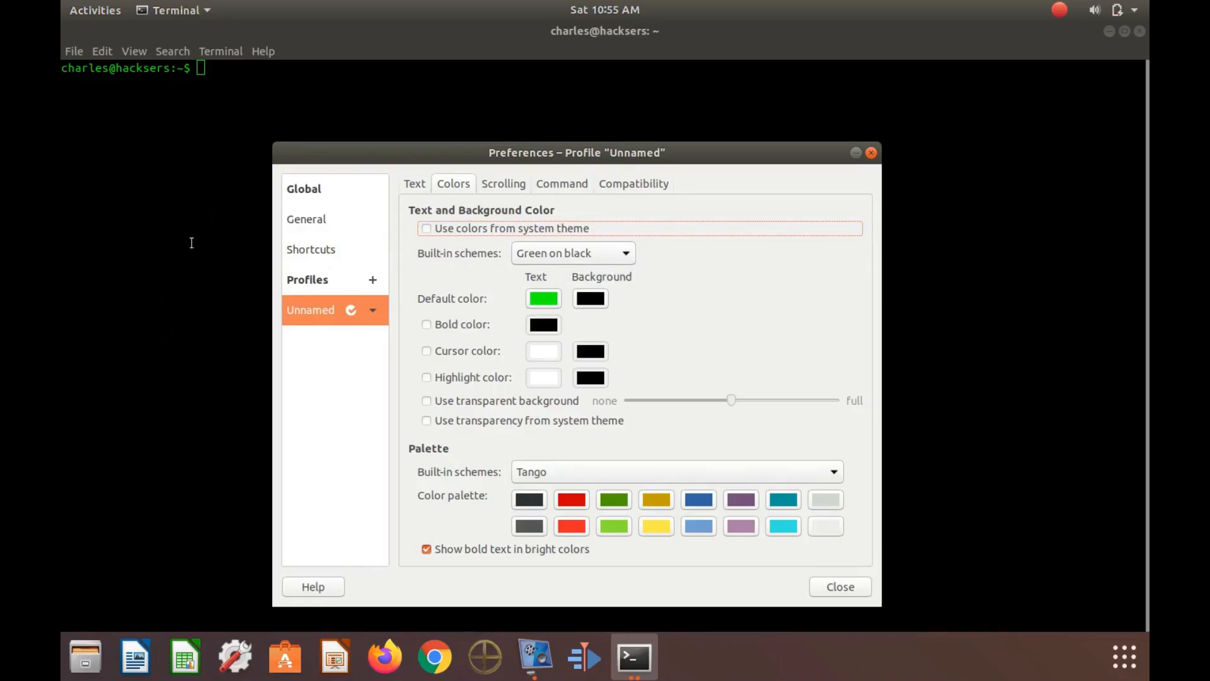
mouse_move(157, 299)
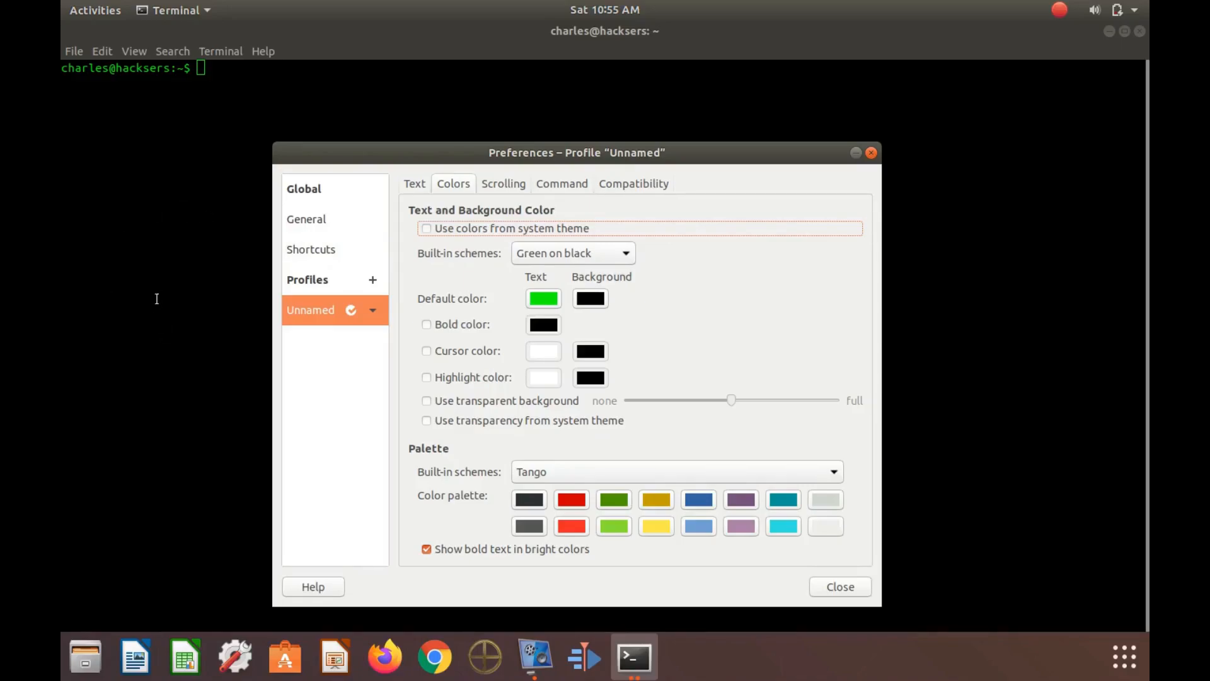
mouse_move(207, 227)
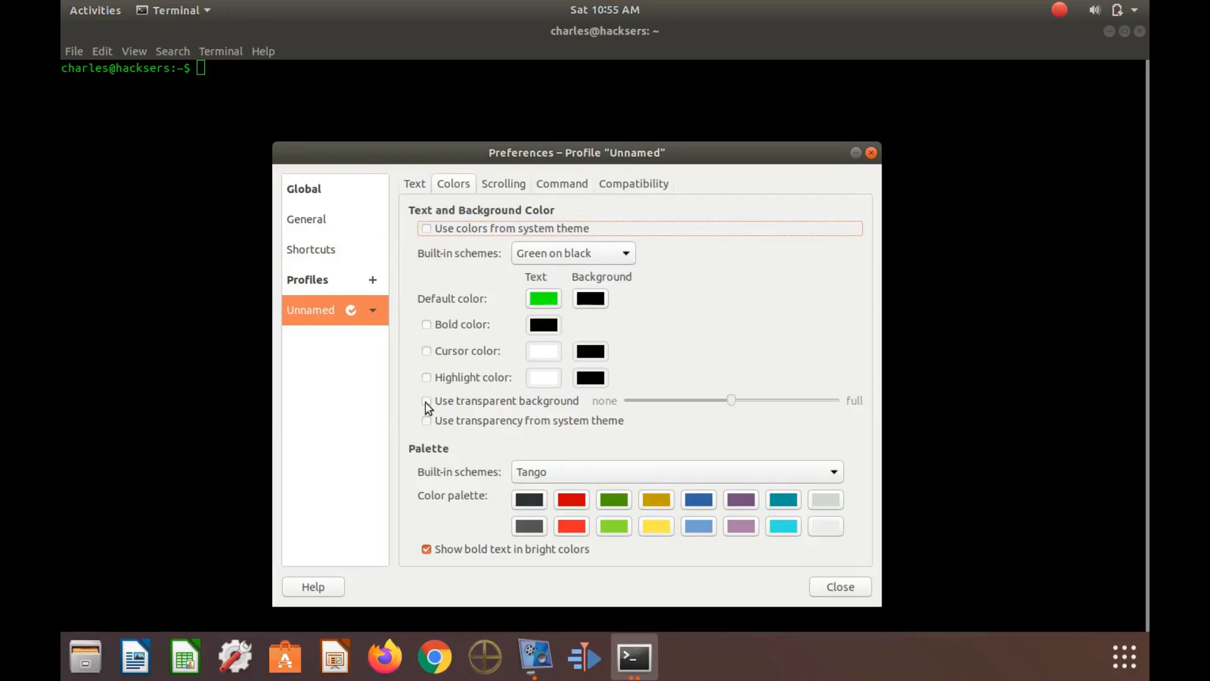
- Tick 'Use transparent background' in the Colors tab
click(426, 401)
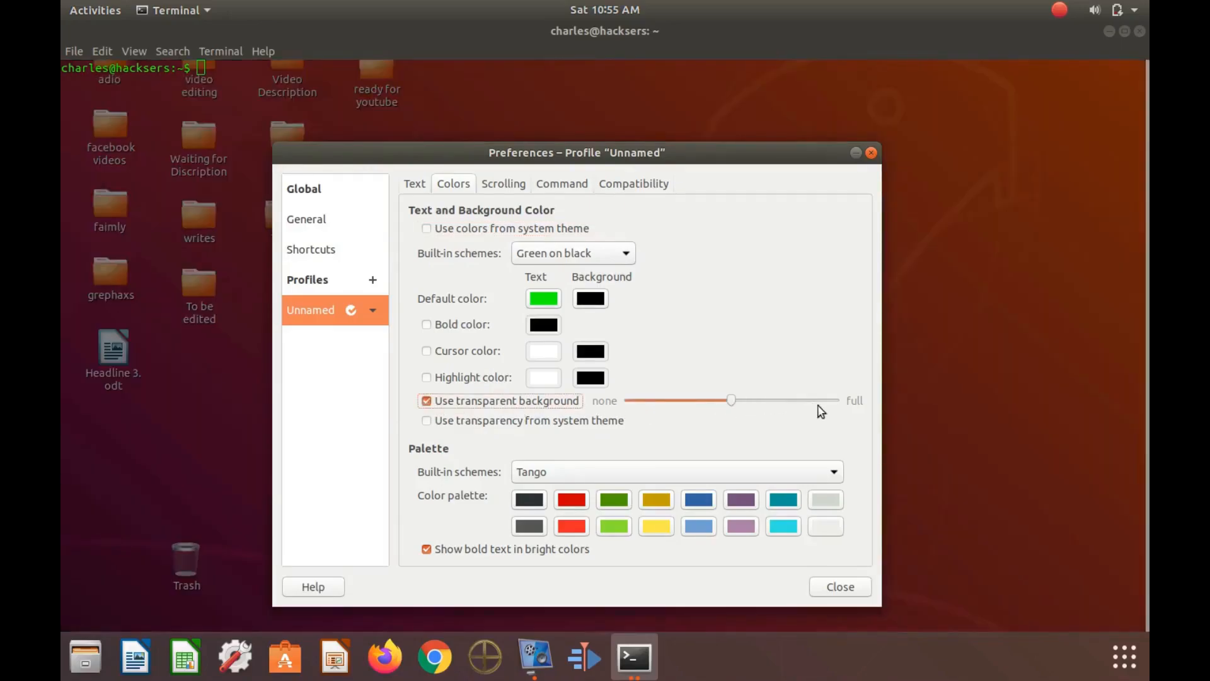
mouse_move(776, 412)
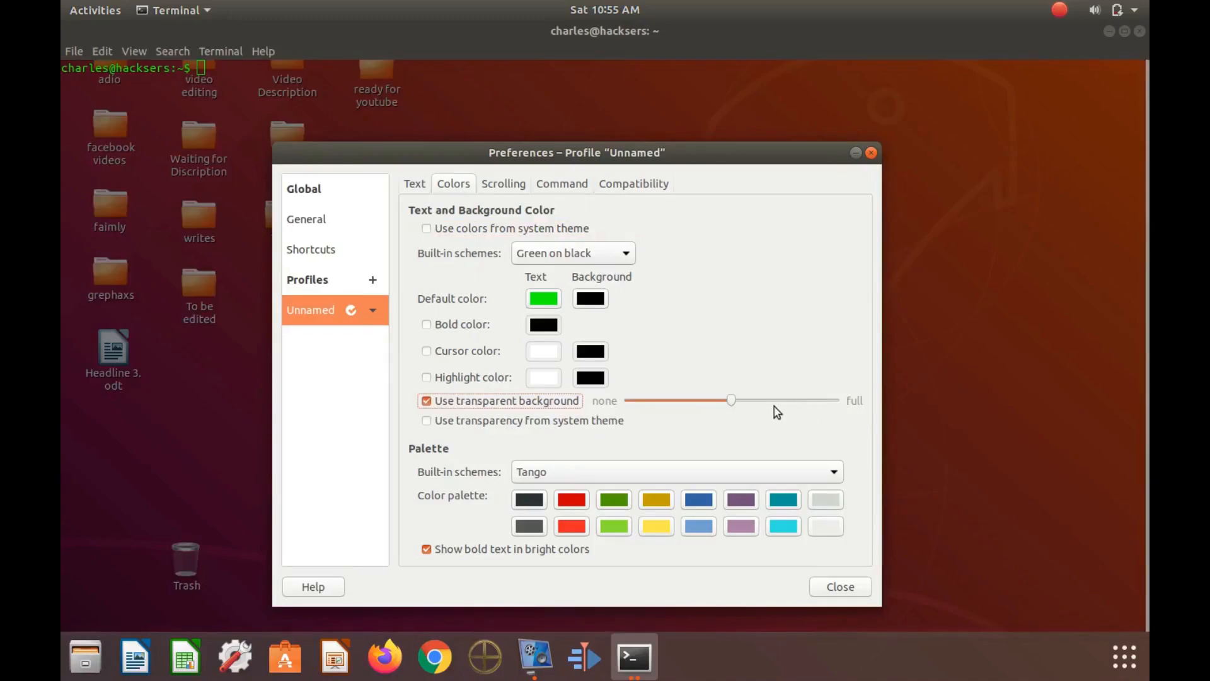
mouse_move(693, 421)
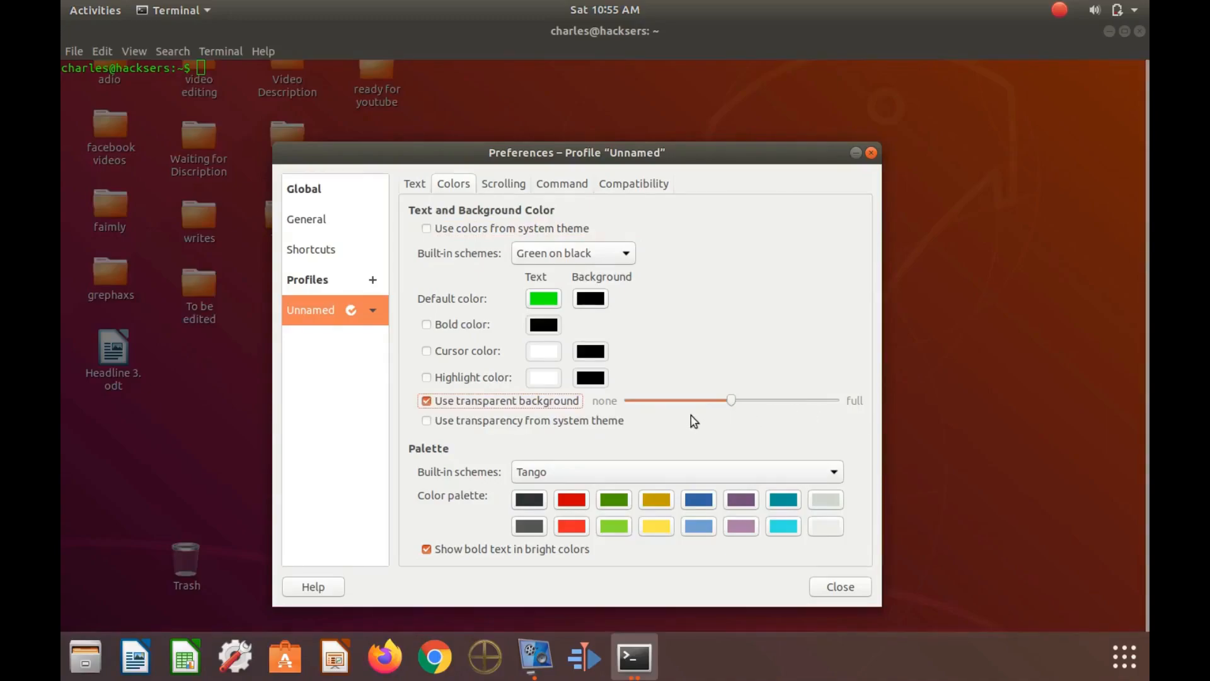
mouse_move(669, 265)
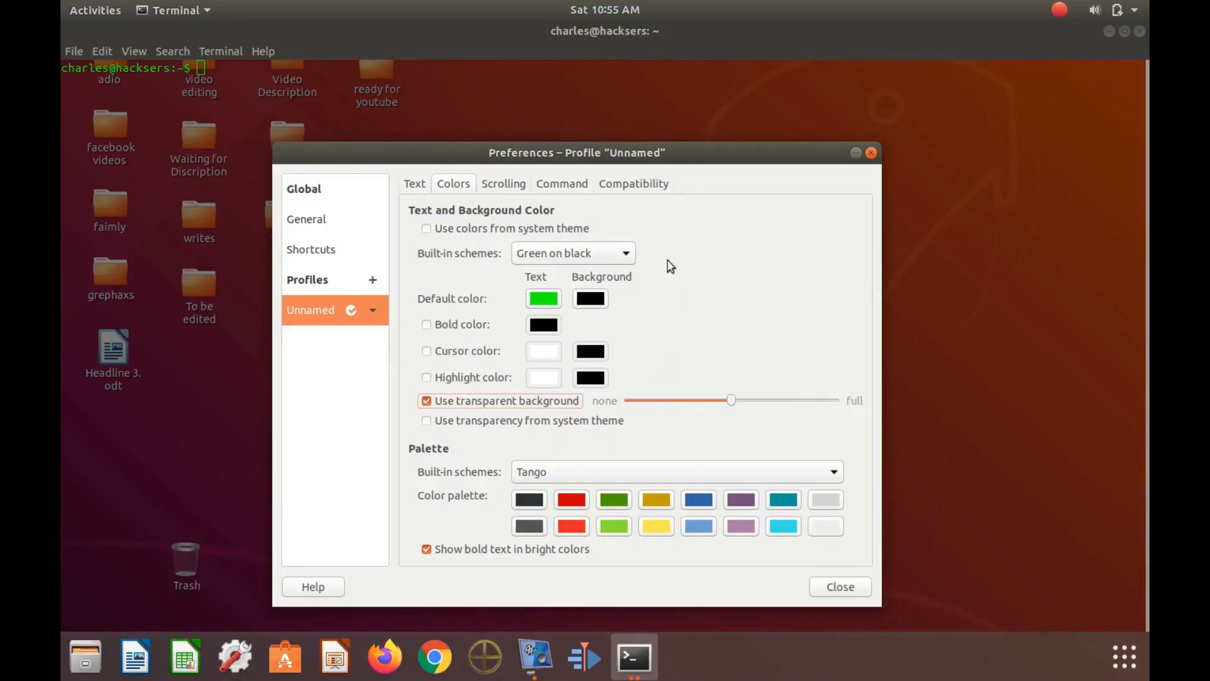
mouse_move(402, 240)
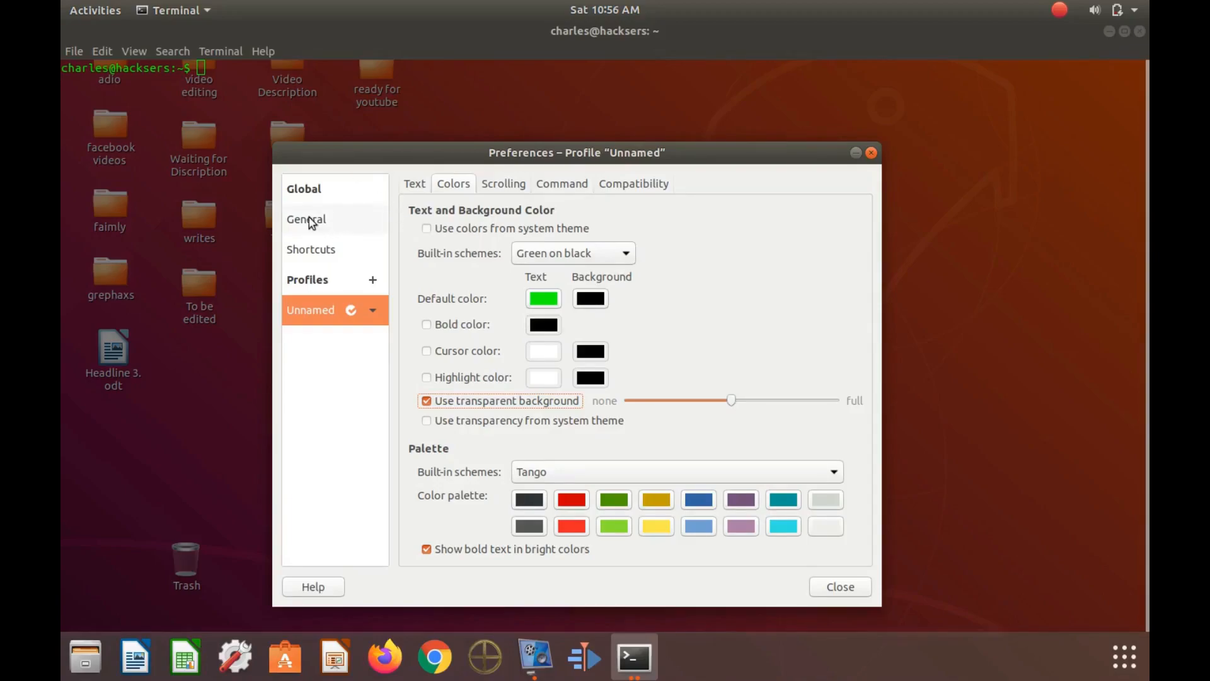
- View the Global General preferences, then close the Preferences window
click(307, 220)
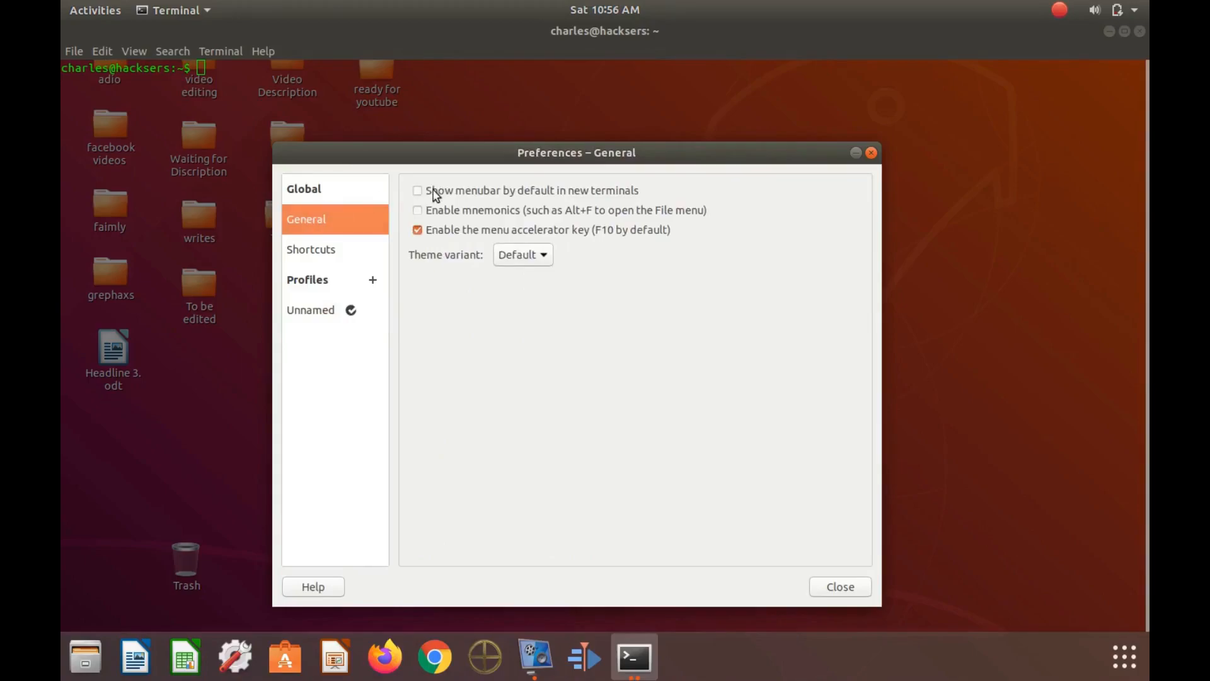
mouse_move(518, 200)
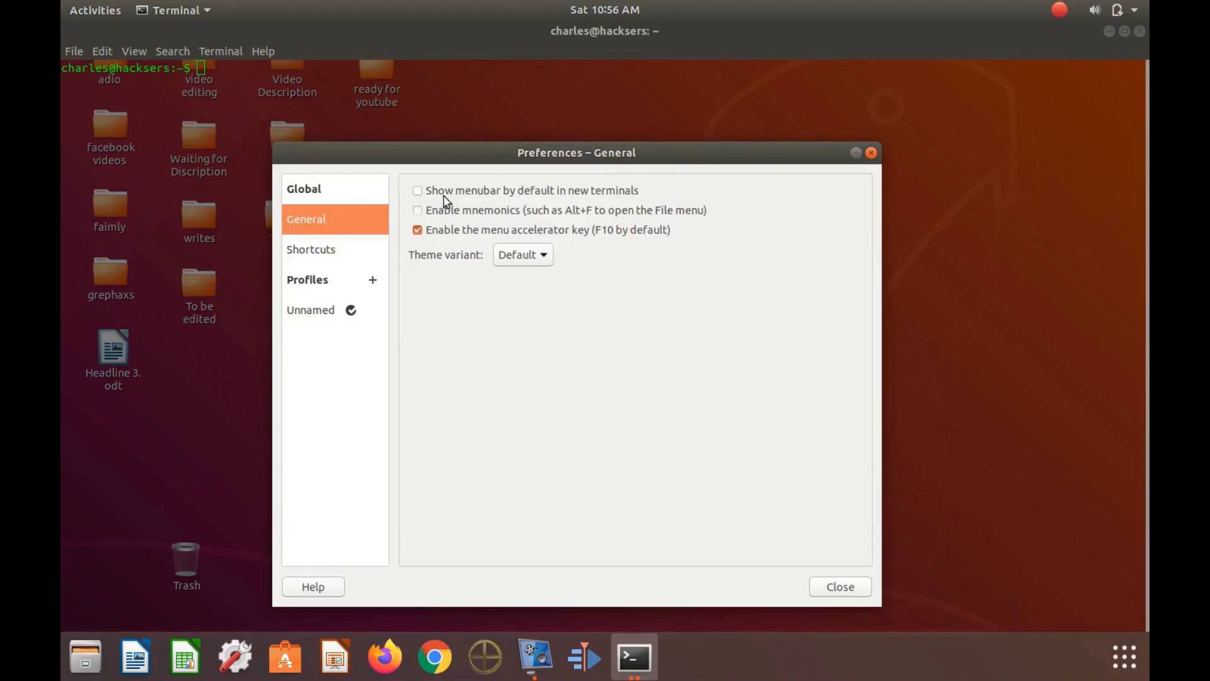
mouse_move(524, 200)
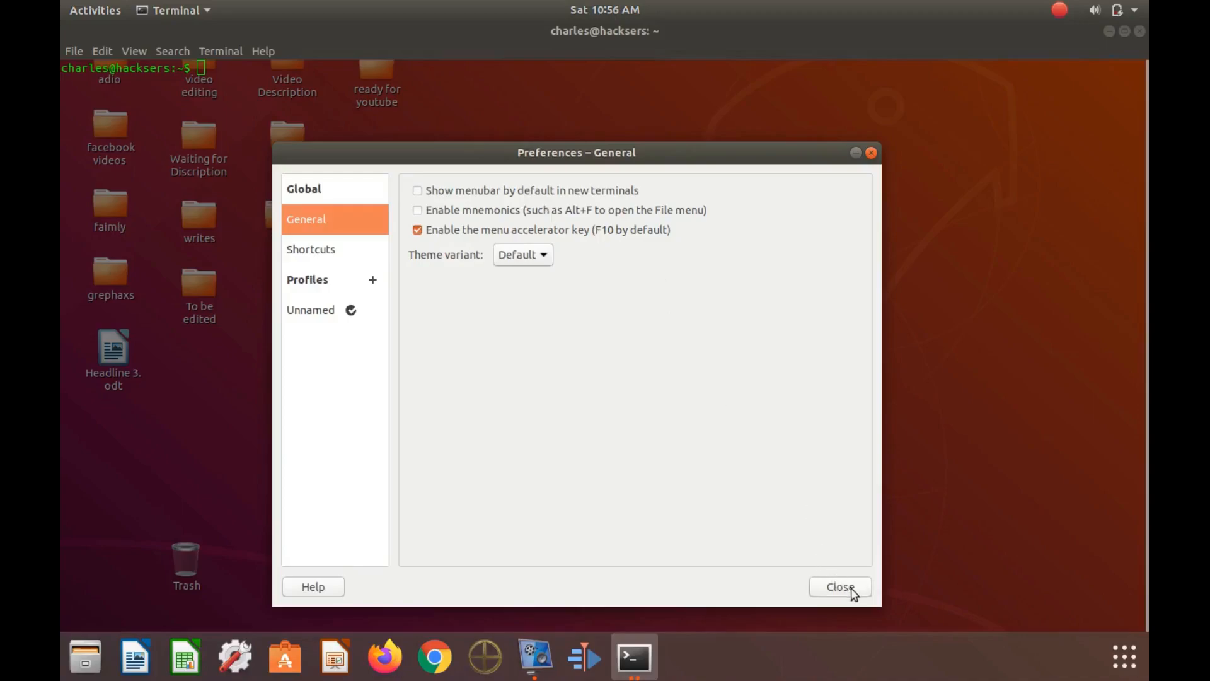
click(840, 587)
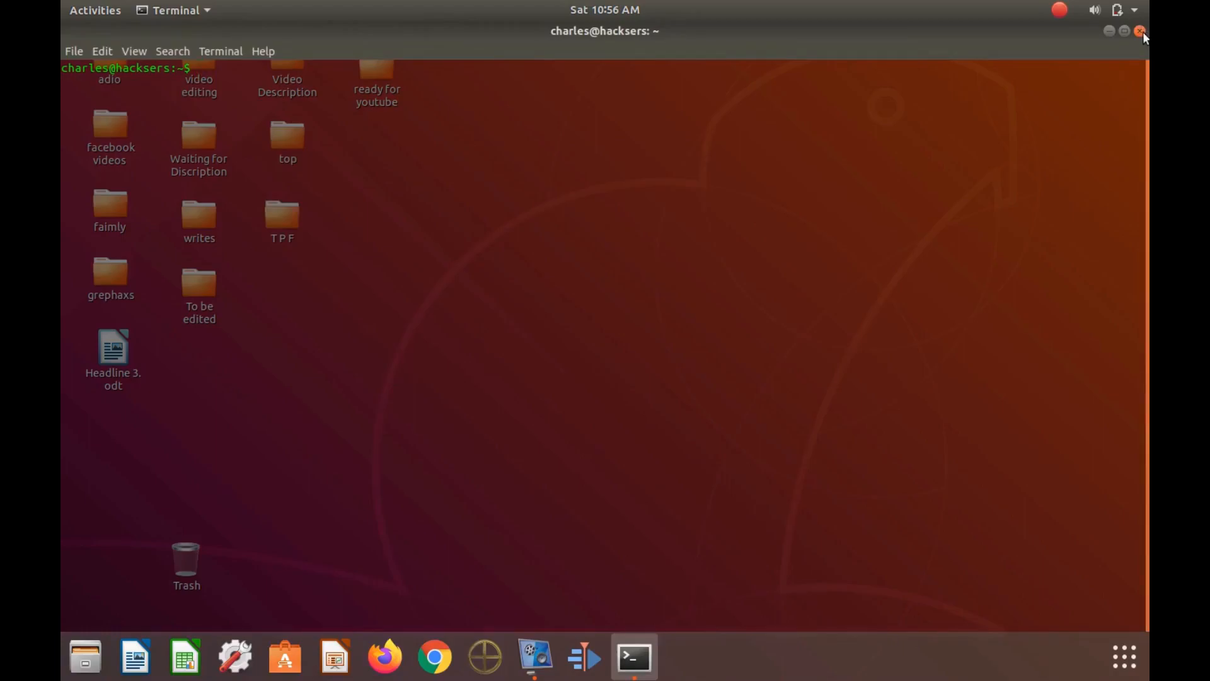
- Close the terminal window and relaunch Terminal from Show Applications
click(1139, 30)
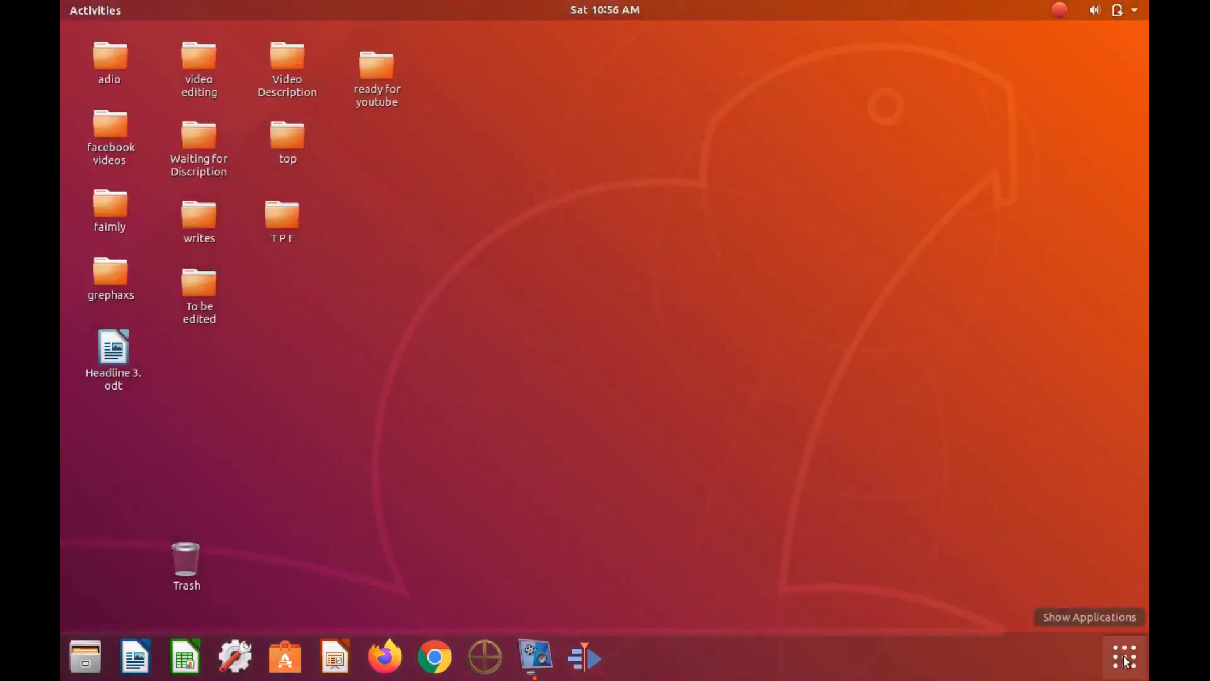
click(1126, 660)
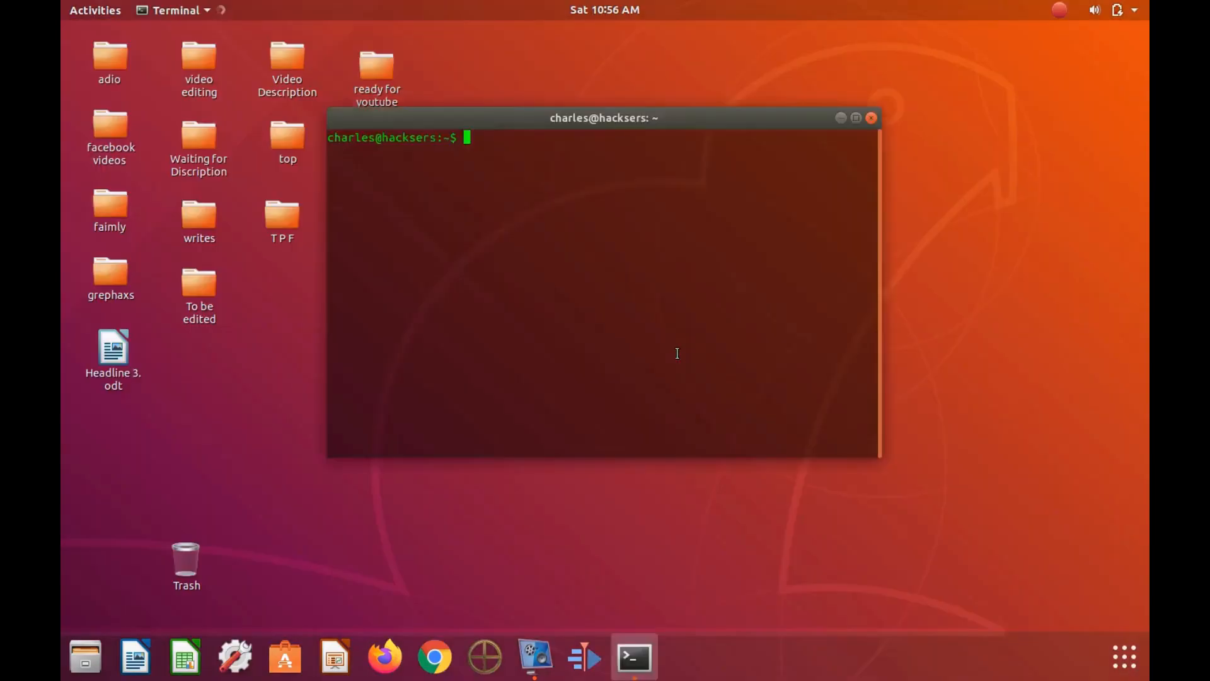
click(853, 118)
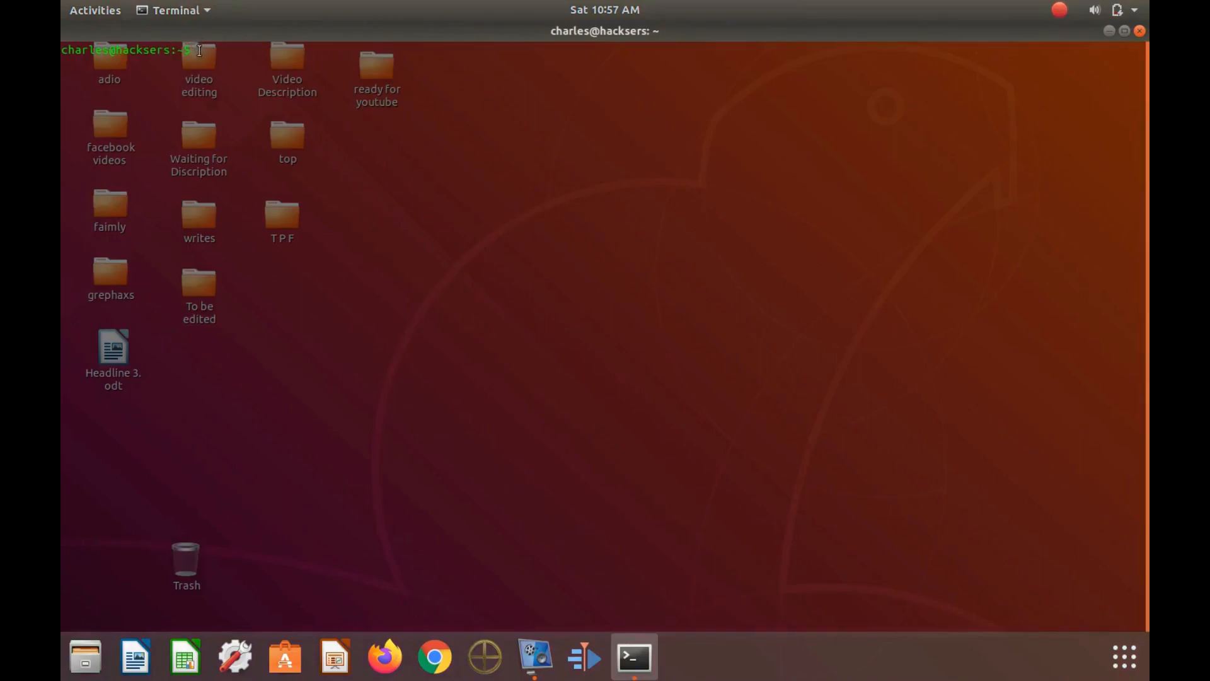
- Enable 'Show menubar by default in new terminals' in Preferences and close it
right_click(201, 50)
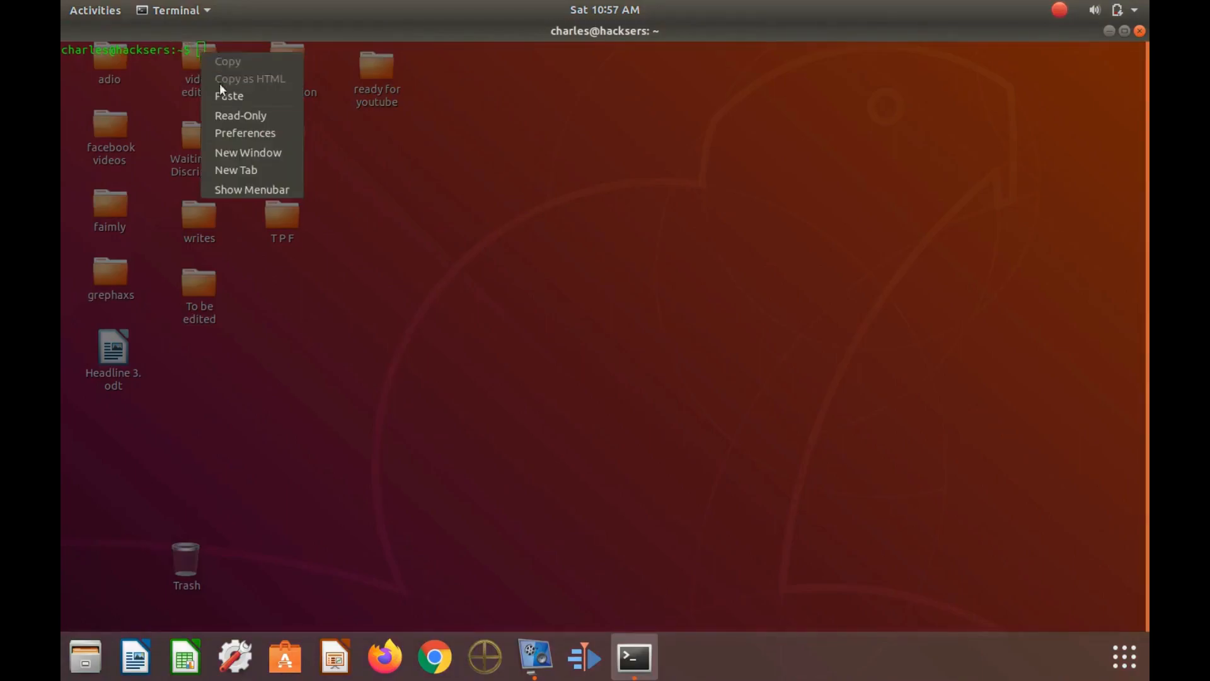
mouse_move(228, 141)
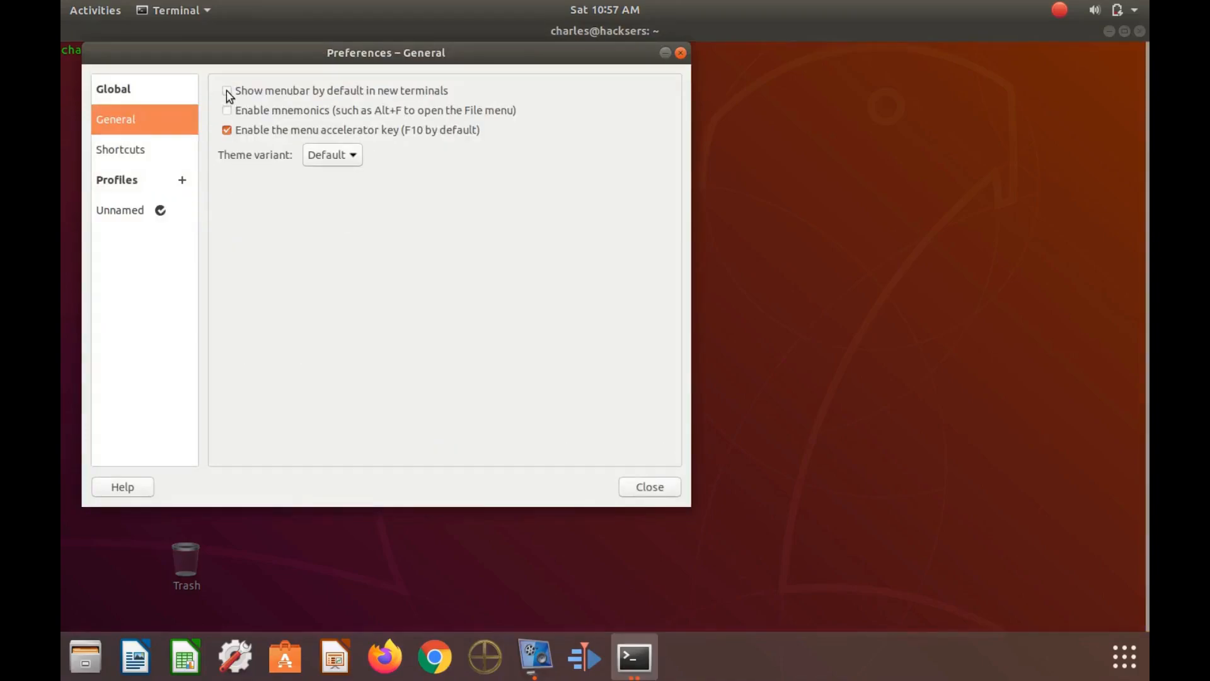
click(226, 90)
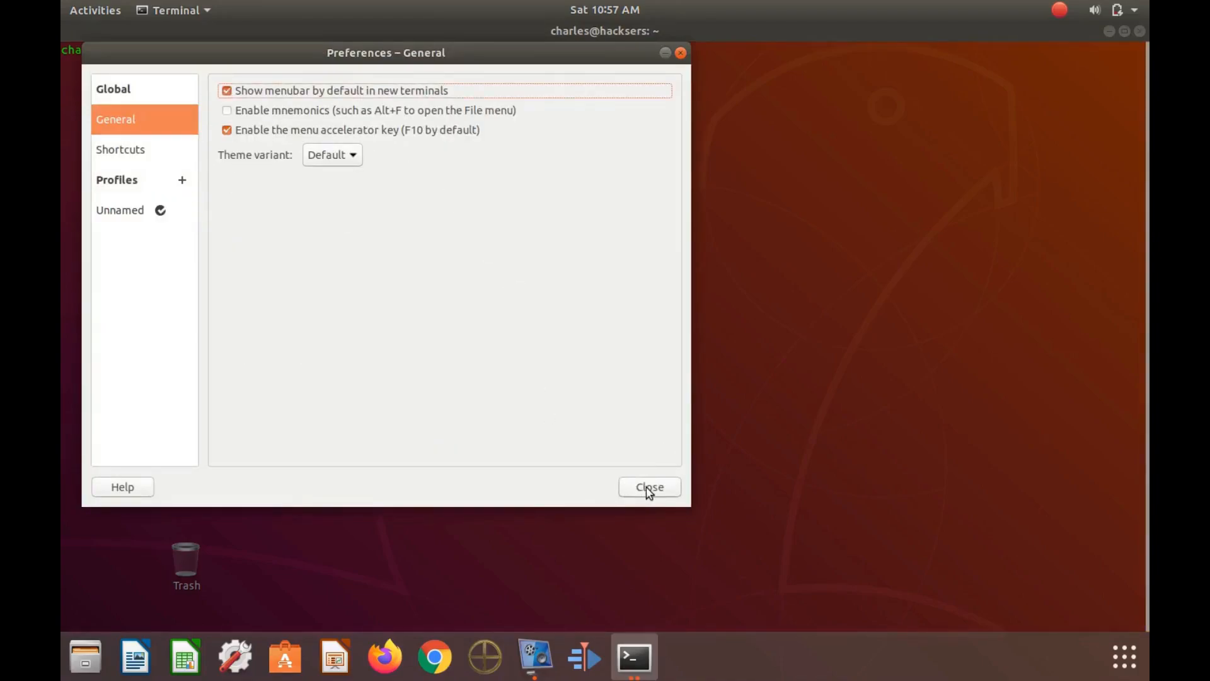
click(650, 487)
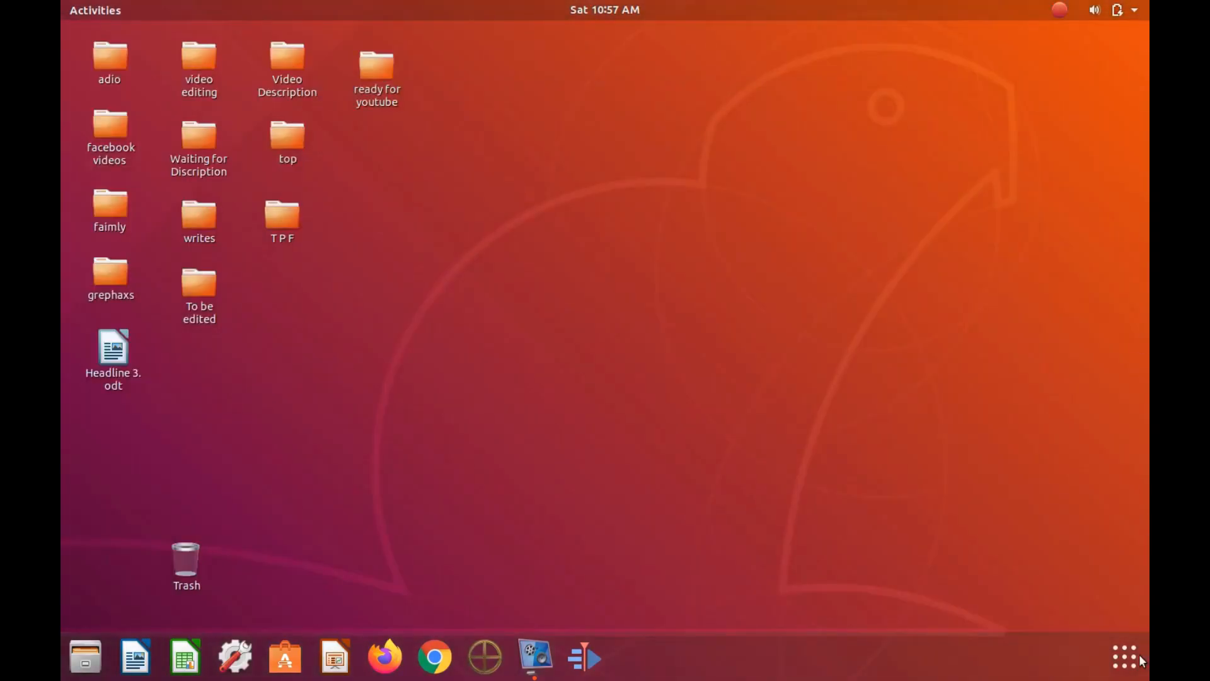
- Launch a new Terminal window from Show Applications
click(1128, 660)
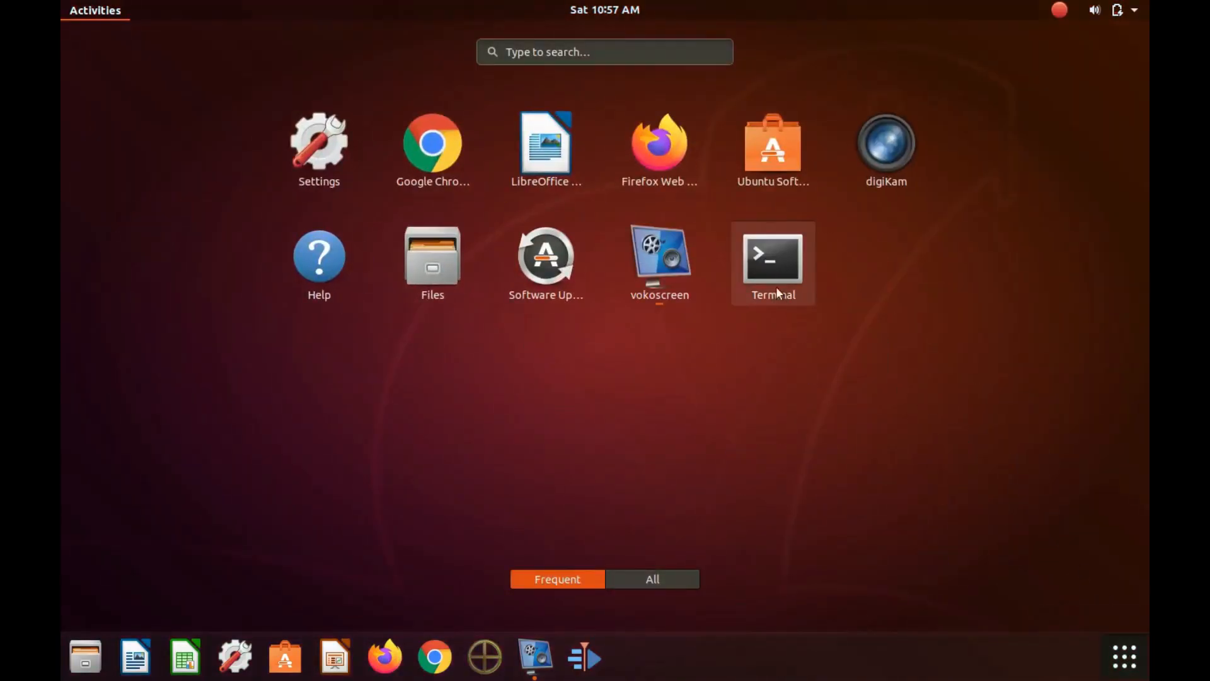
click(774, 252)
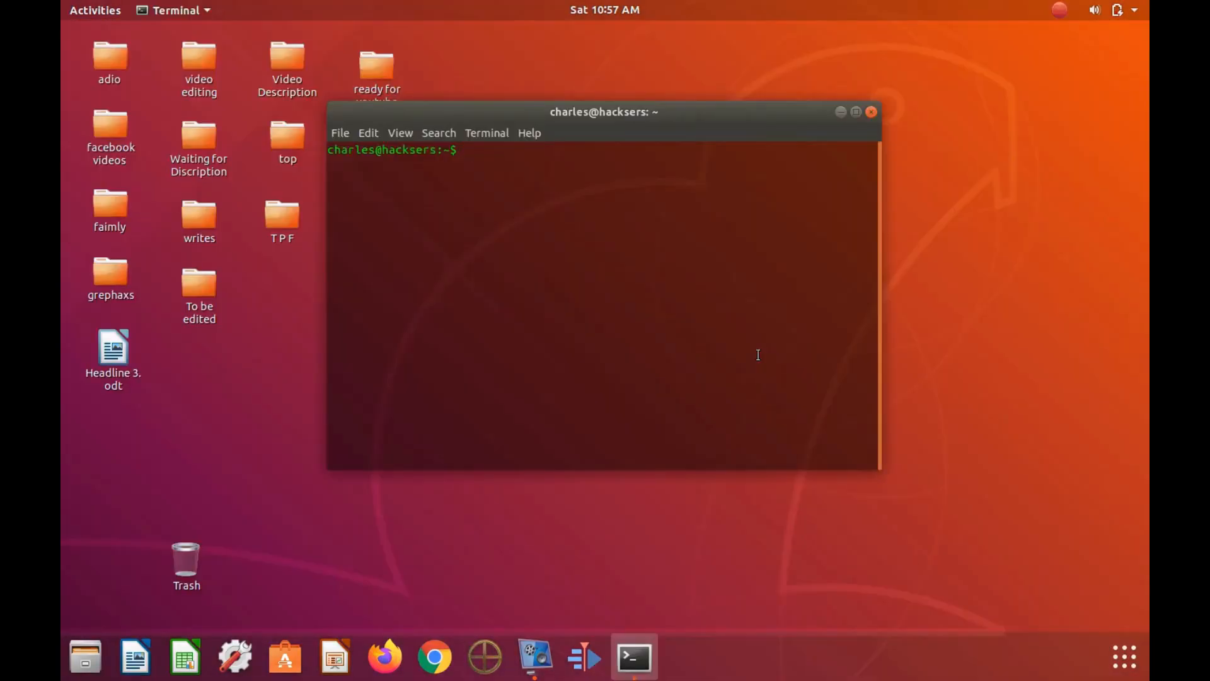